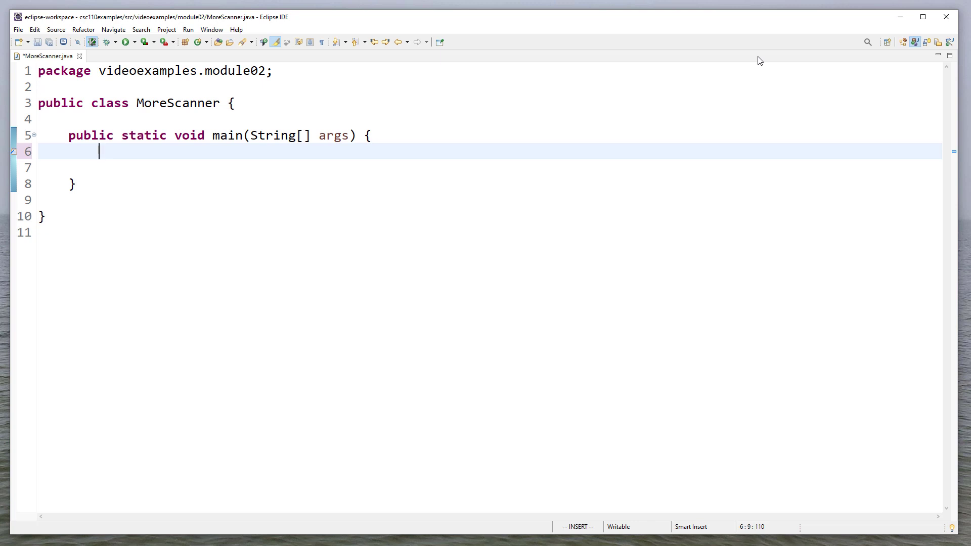
Declare Scanner scnr = new Scanner(System.in) and import java.util.Scanner through the quick fix
{"action": "type", "text": "Scanner"}
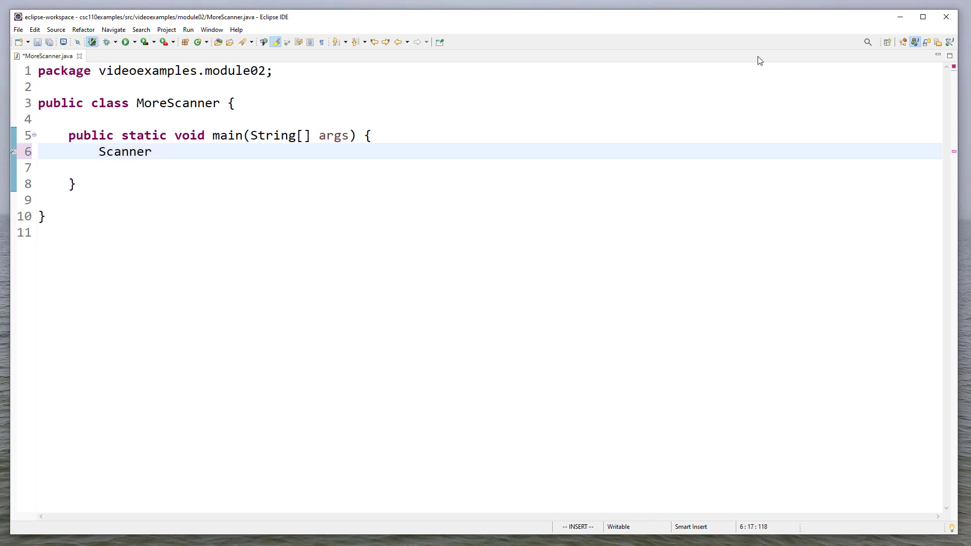
{"action": "type", "text": "scnr"}
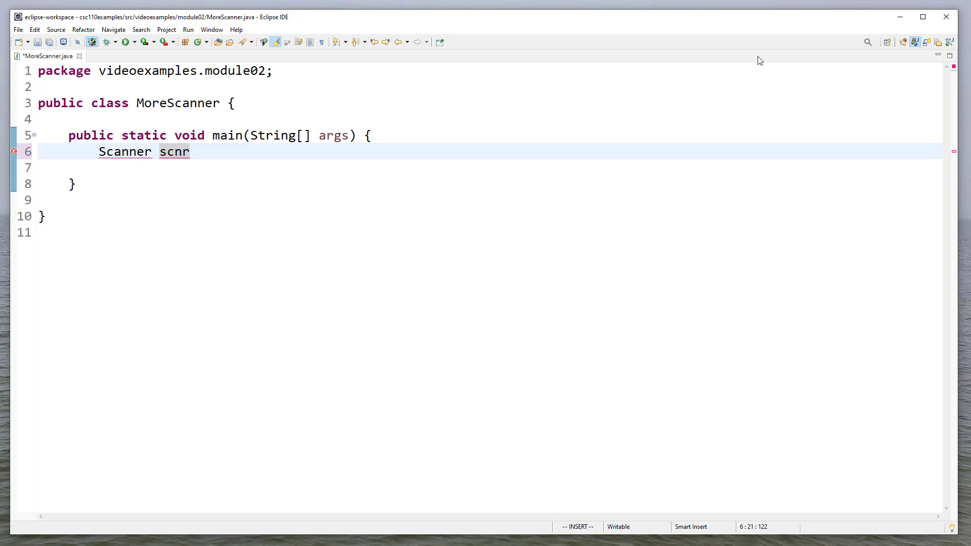
{"action": "type", "text": "= ne"}
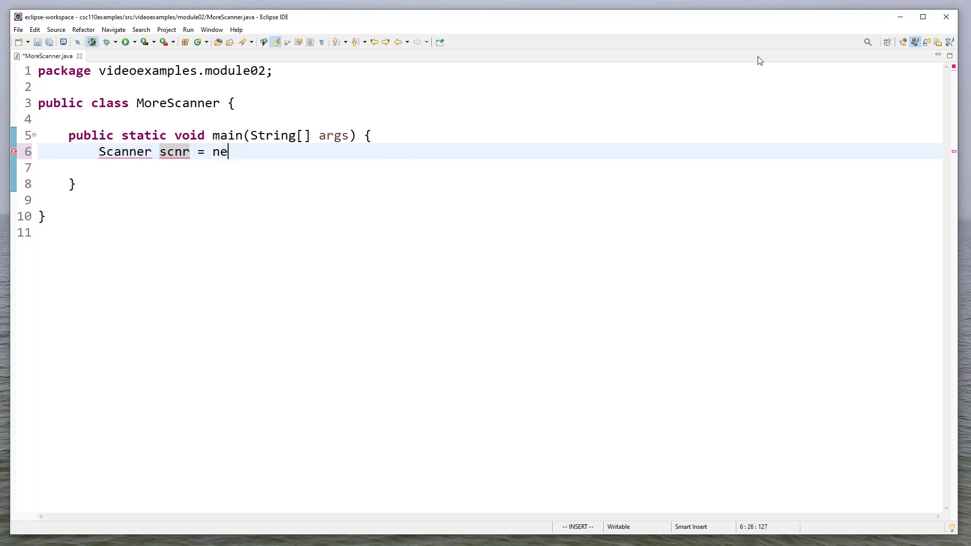
{"action": "type", "text": "w Scanne"}
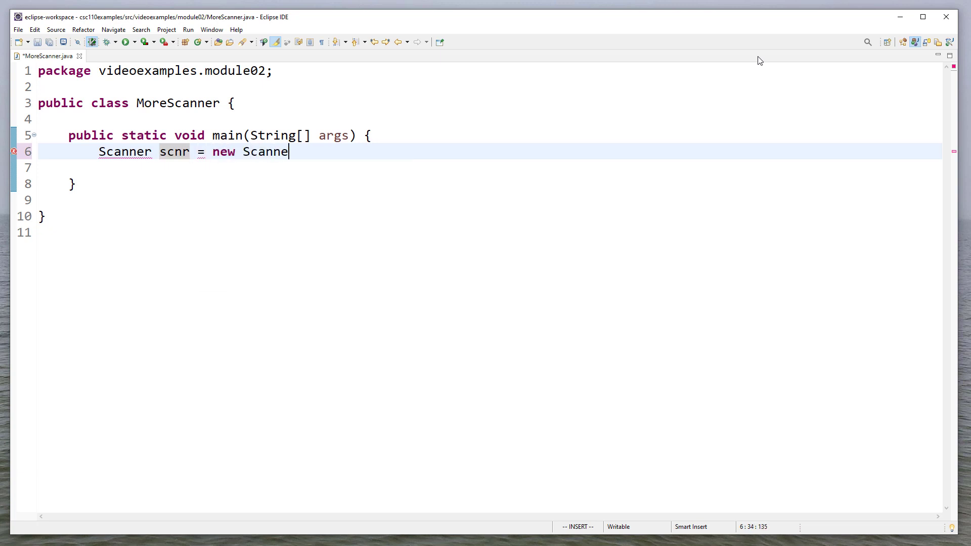
{"action": "type", "text": "r()"}
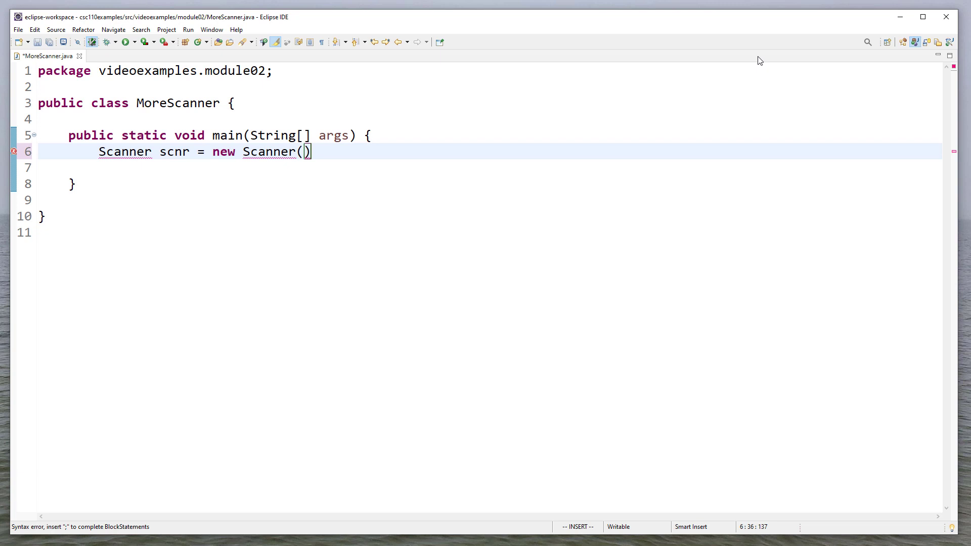
{"action": "type", "text": "System."}
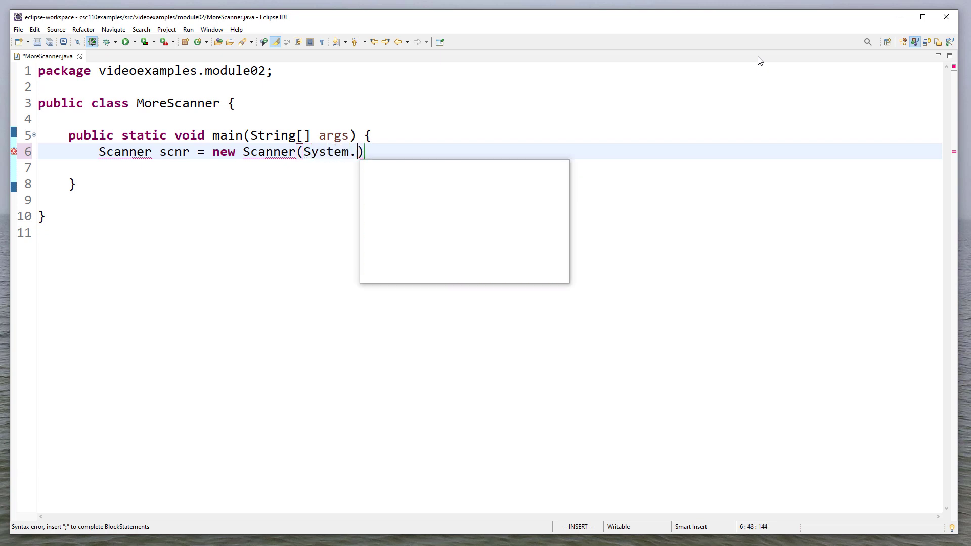
{"action": "type", "text": "in);"}
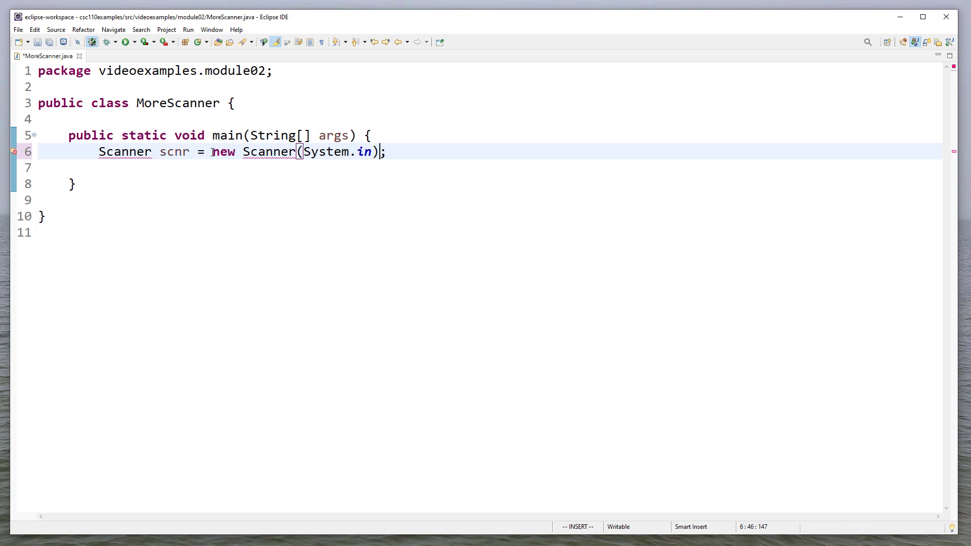
{"action": "left_click", "coordinate": [13, 151]}
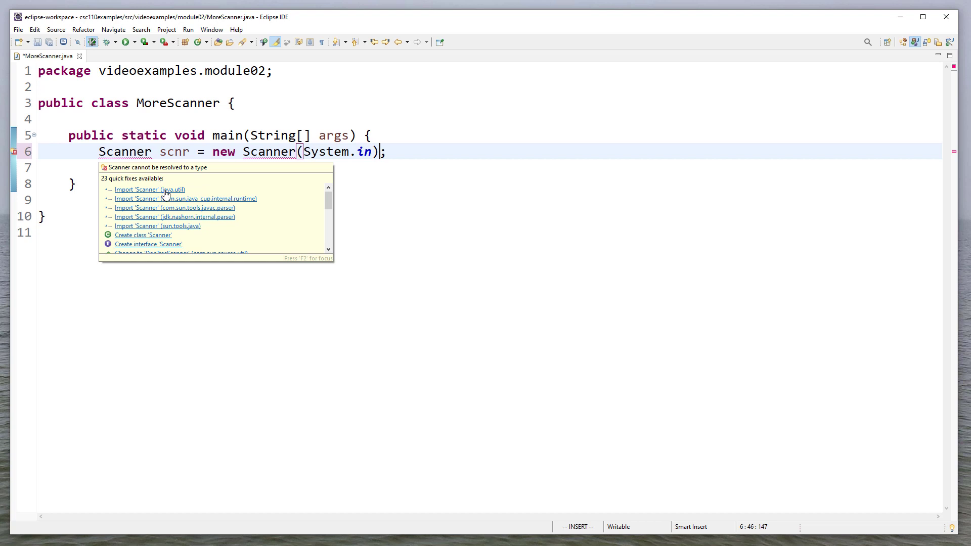
{"action": "left_click", "coordinate": [150, 190]}
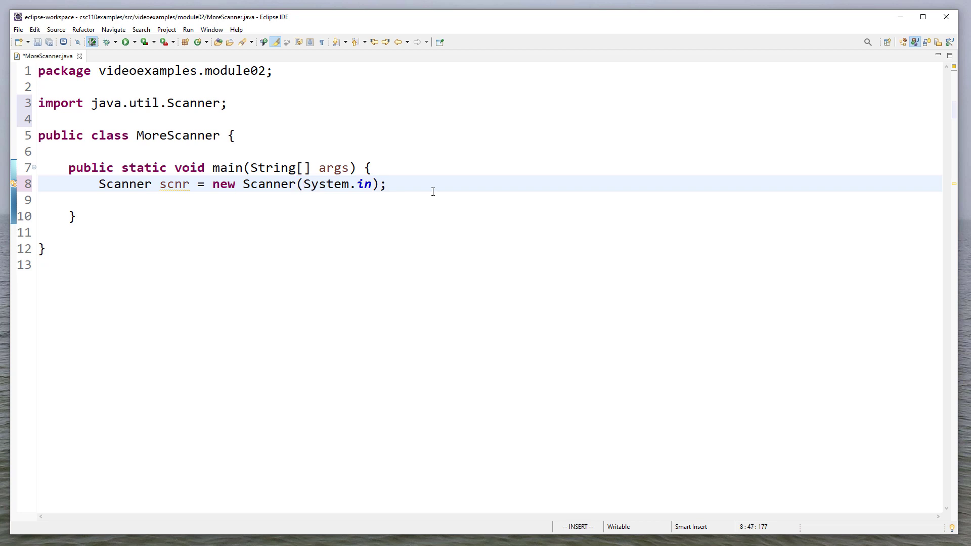
Read a word into String str with scnr.next() and close the scanner
{"action": "type", "text": "S"}
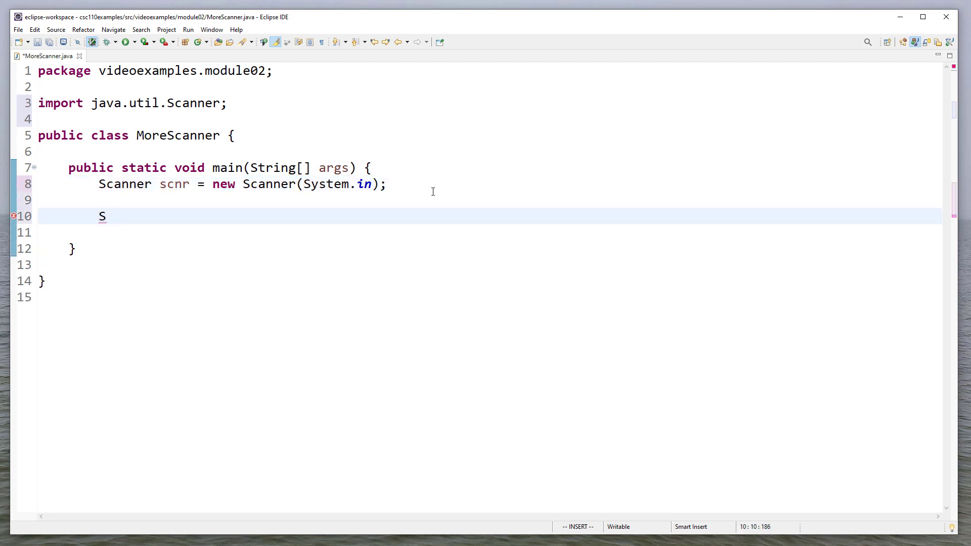
{"action": "type", "text": "tring str ="}
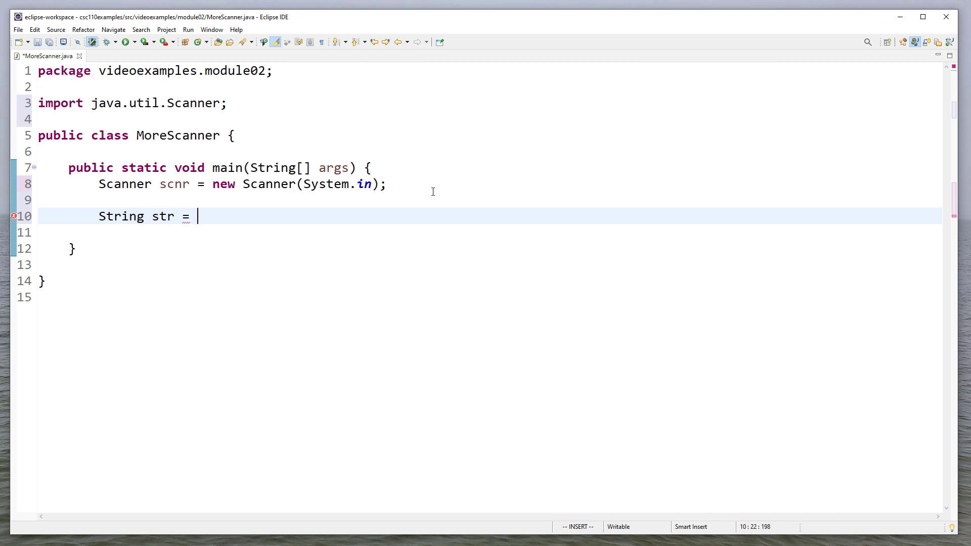
{"action": "type", "text": "scnr."}
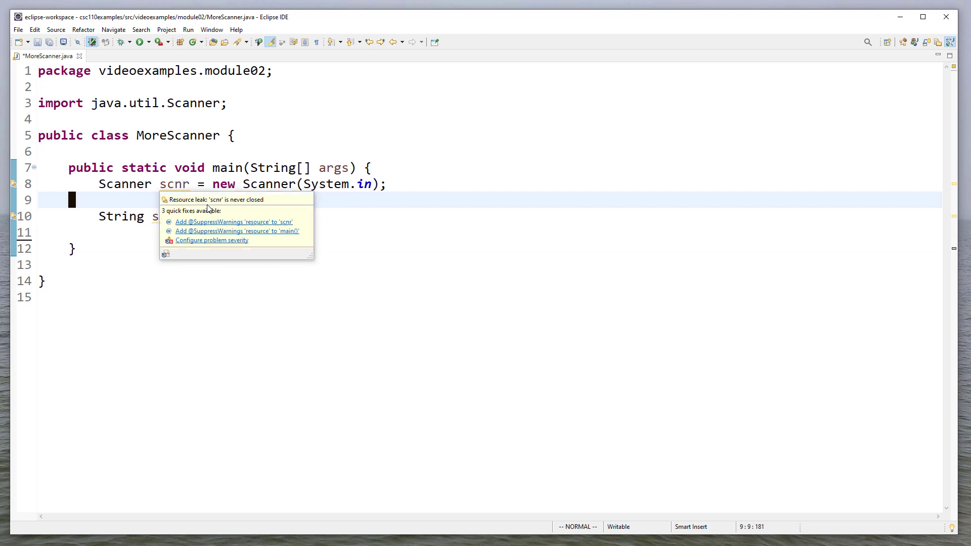
{"action": "mouse_move", "coordinate": [228, 215]}
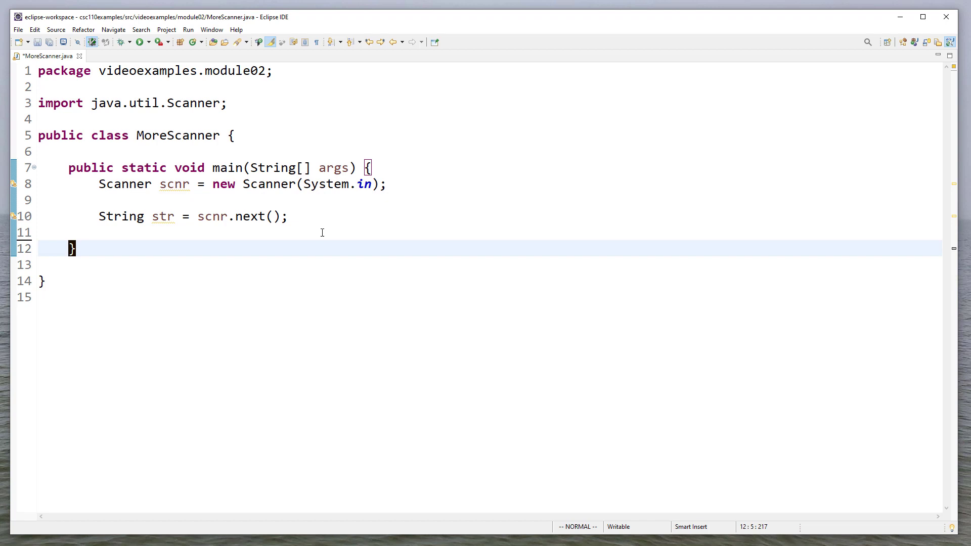
{"action": "type", "text": "scnr.close();"}
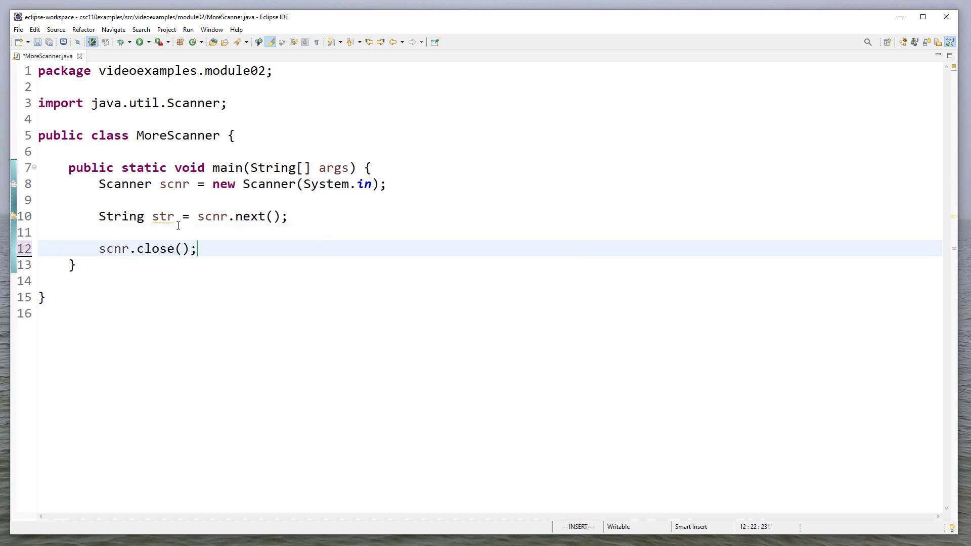
Print "str = " + str and add the "Enter a word: " prompt
{"action": "left_click", "coordinate": [289, 215]}
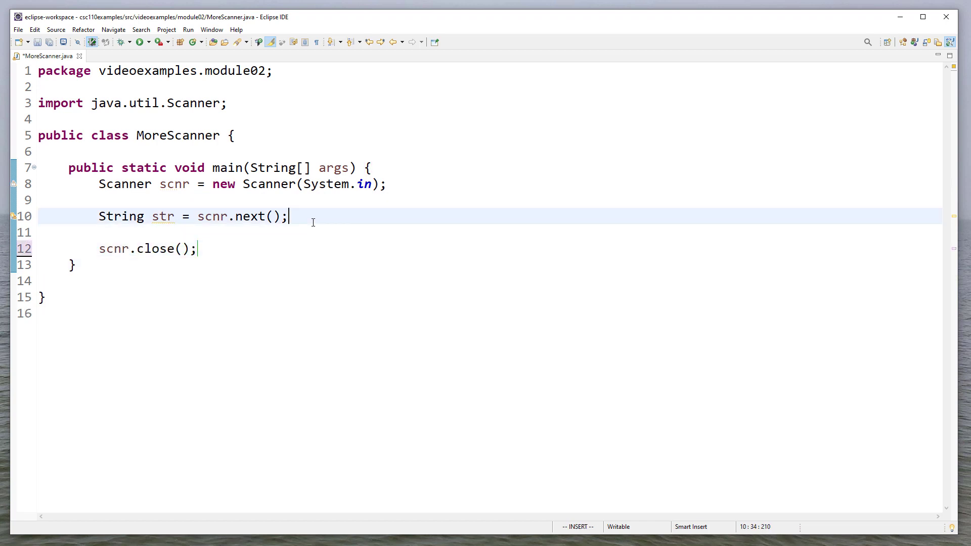
{"action": "type", "text": "System.out.printl"}
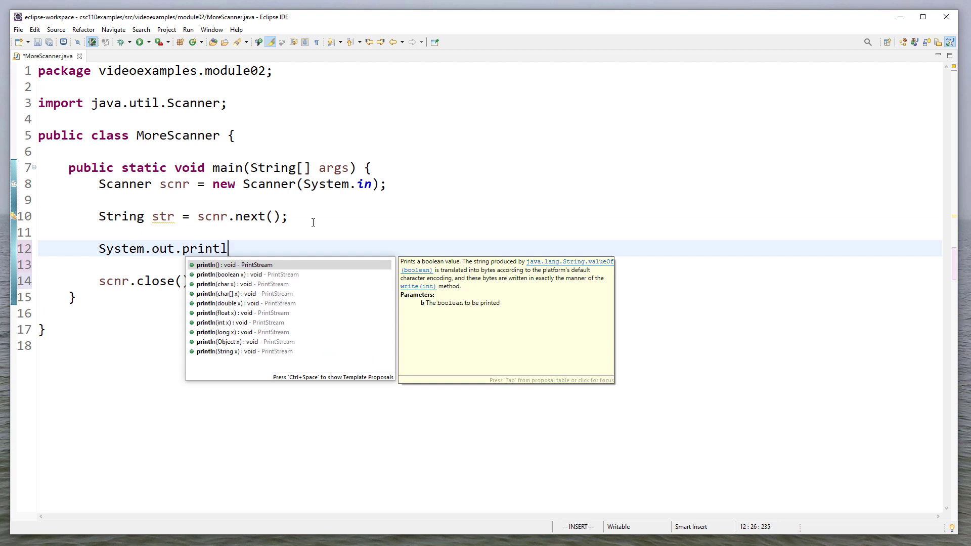
{"action": "type", "text": "(\"str = \" + str);"}
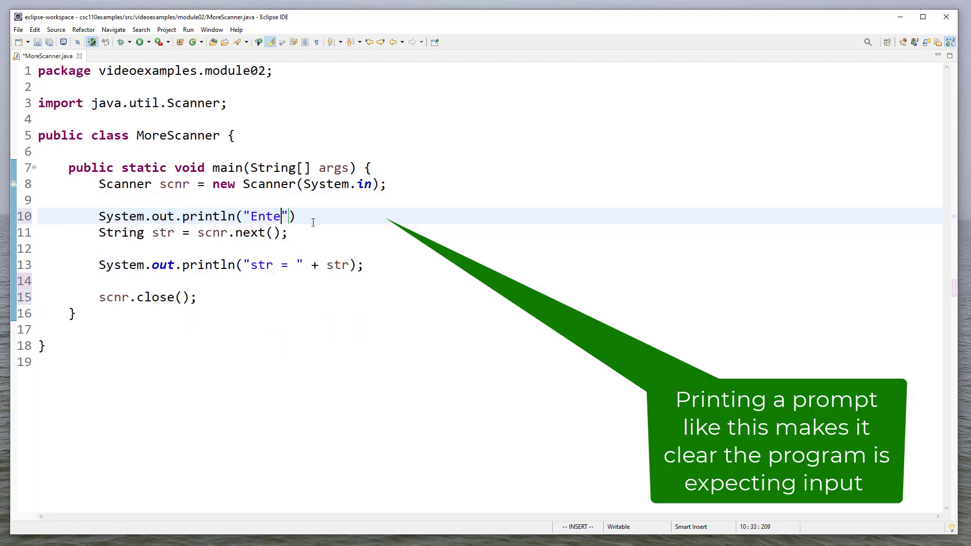
{"action": "type", "text": "r a worrd:"}
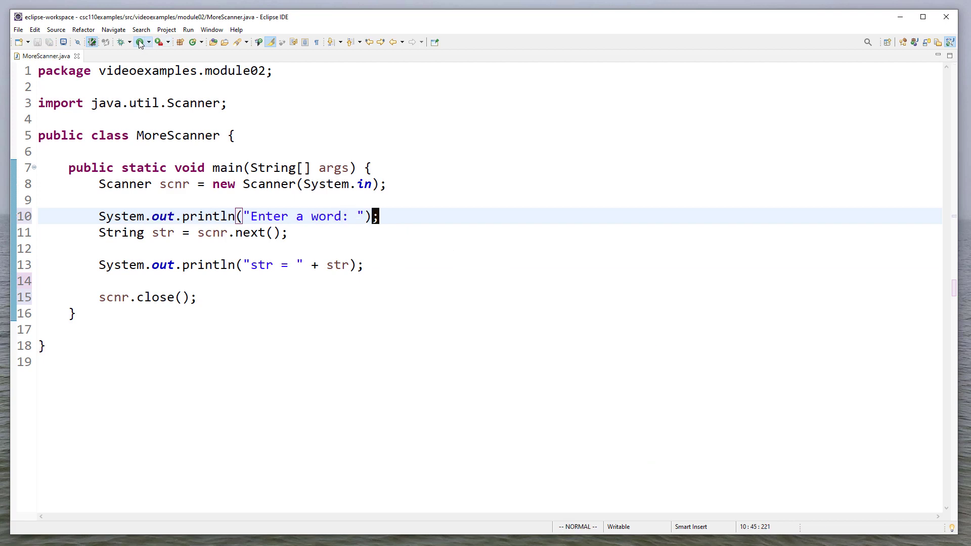
Run MoreScanner and enter "Computer" at the word prompt
{"action": "left_click", "coordinate": [138, 41]}
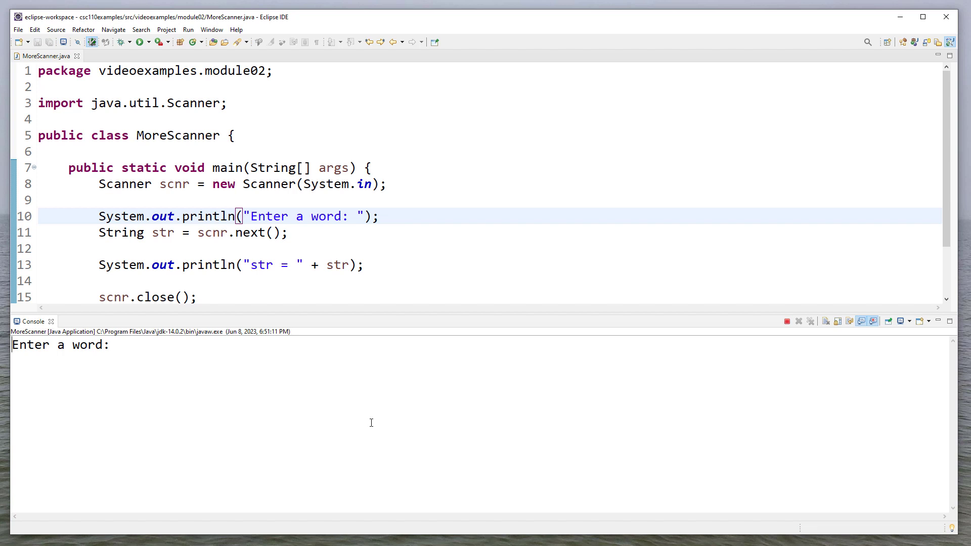
{"action": "type", "text": "Computer"}
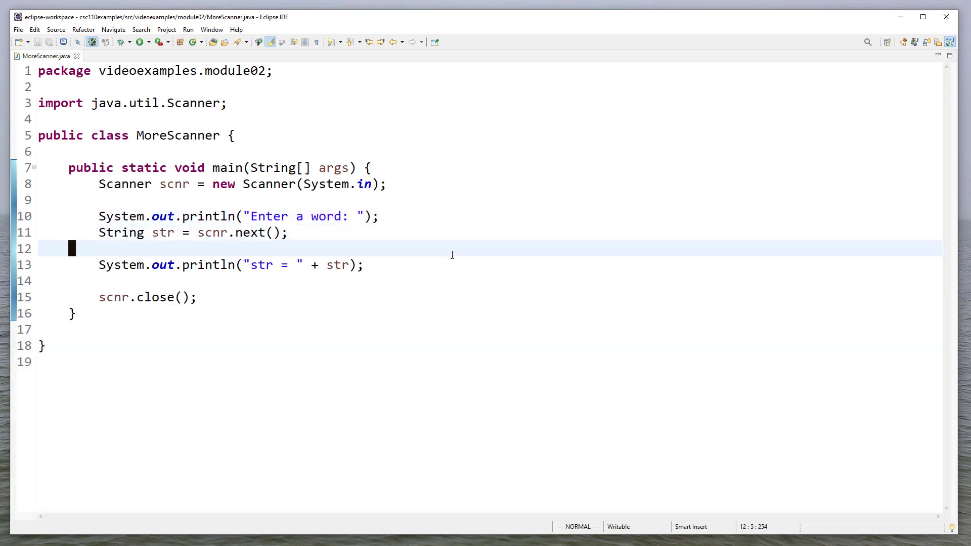
Prompt "Enter a number: " and read it into int num with scnr.nextInt()
{"action": "type", "text": "System.out.println(\"\")"}
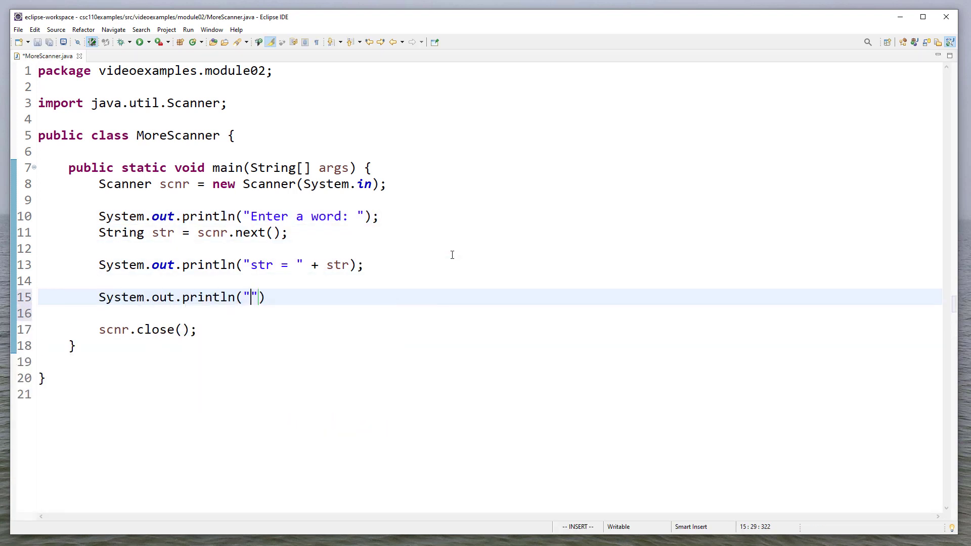
{"action": "type", "text": "Enter a number: \");"}
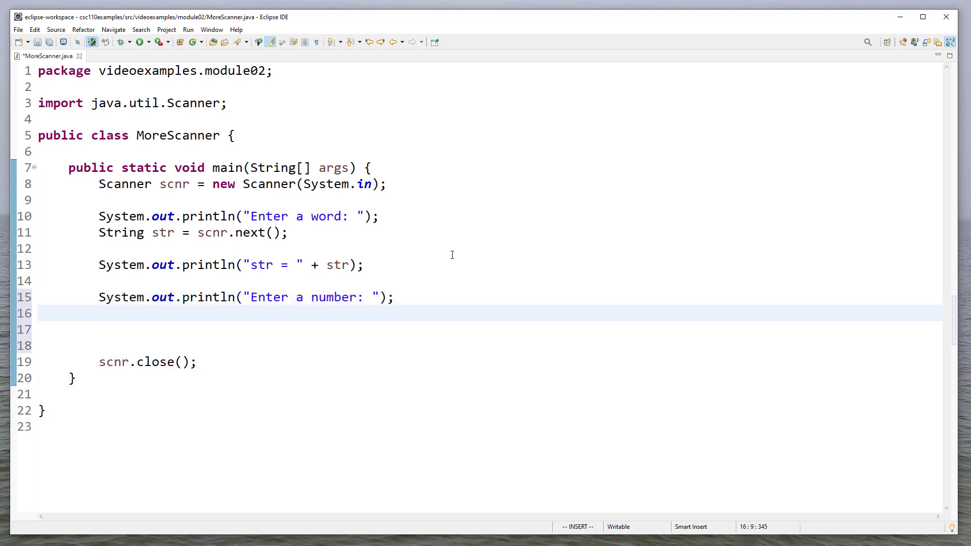
{"action": "type", "text": "int"}
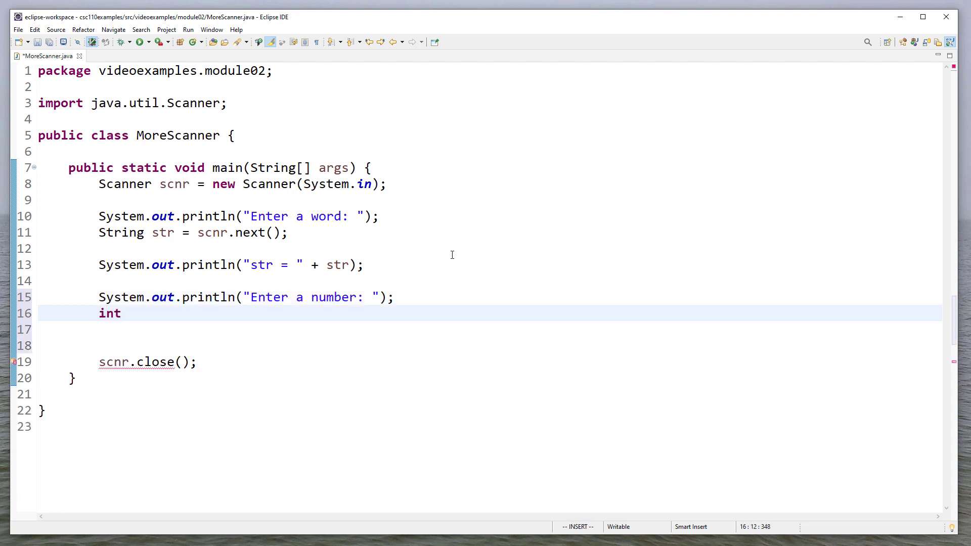
{"action": "type", "text": "num = scnr."}
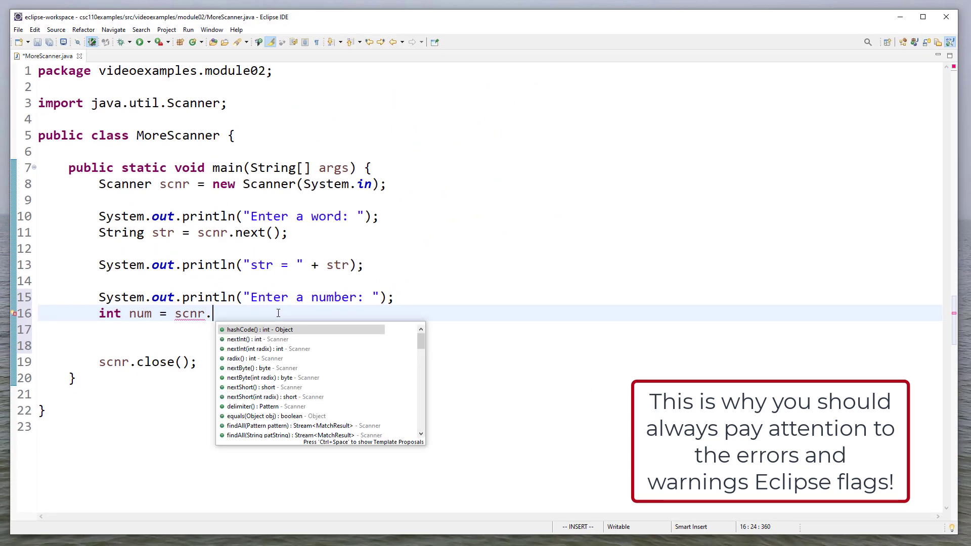
{"action": "type", "text": "nextInt();"}
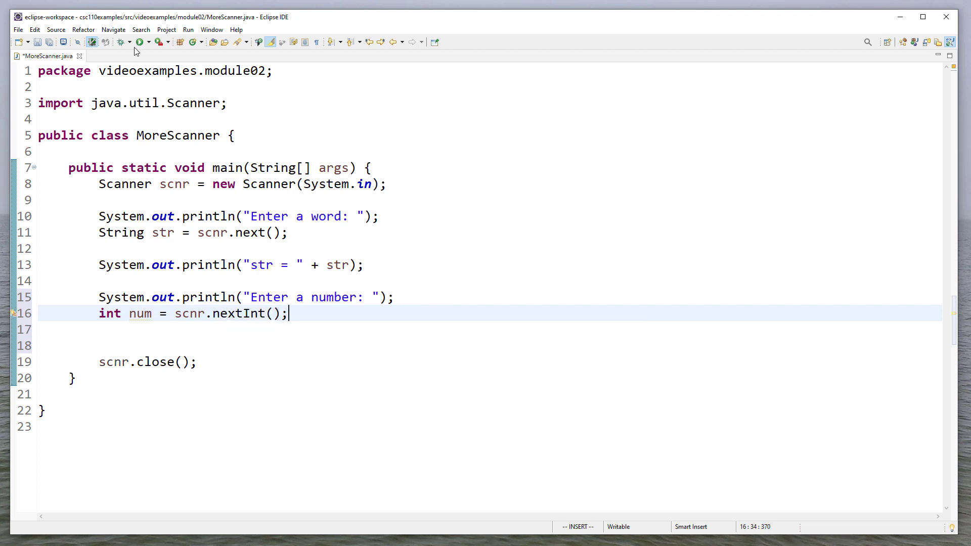
Run MoreScanner again to test with Computer and 30
{"action": "left_click", "coordinate": [141, 41]}
{"action": "type", "text": "30"}
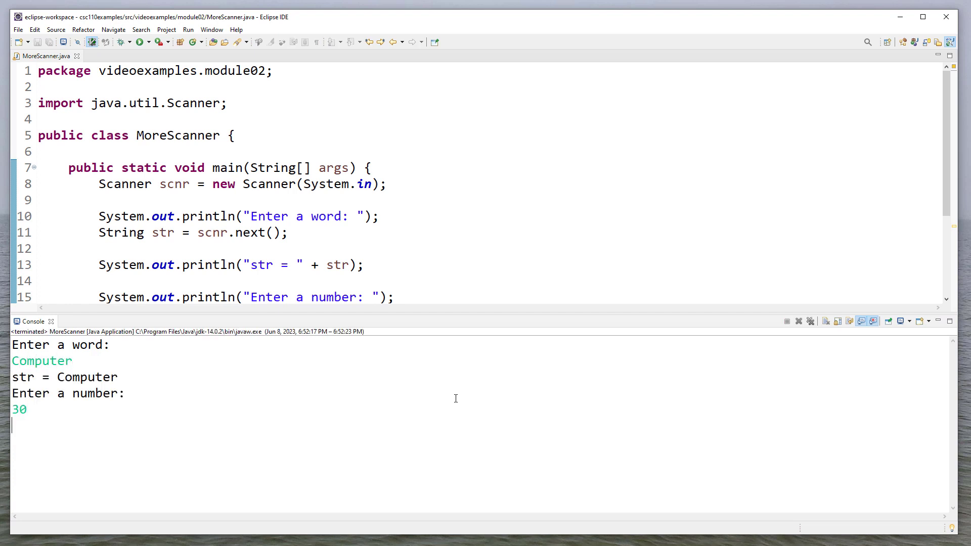
{"action": "mouse_move", "coordinate": [467, 296]}
{"action": "type", "text": "System.out.println(\"Enter a decimal: \");"}
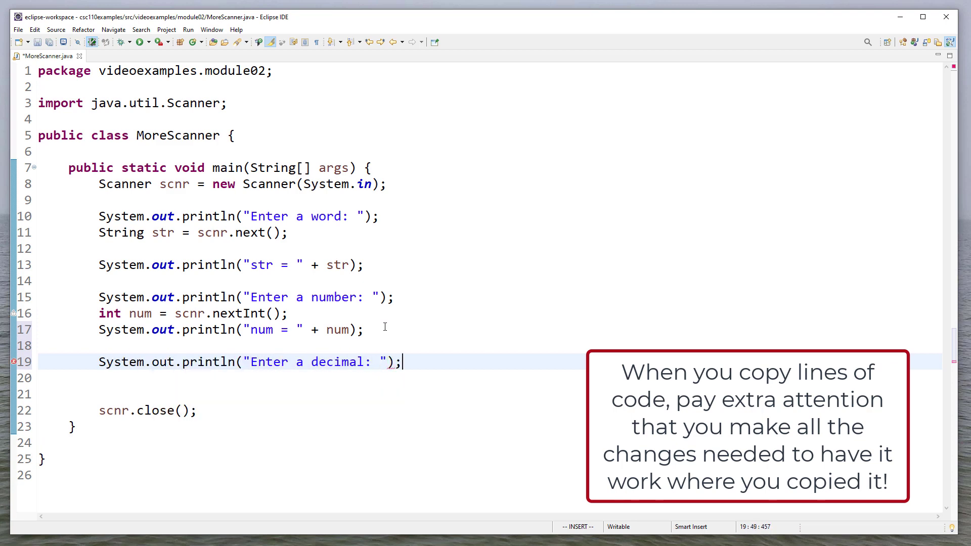
Add double decimal = scnr.nextDouble() after the decimal prompt
{"action": "type", "text": "double decim"}
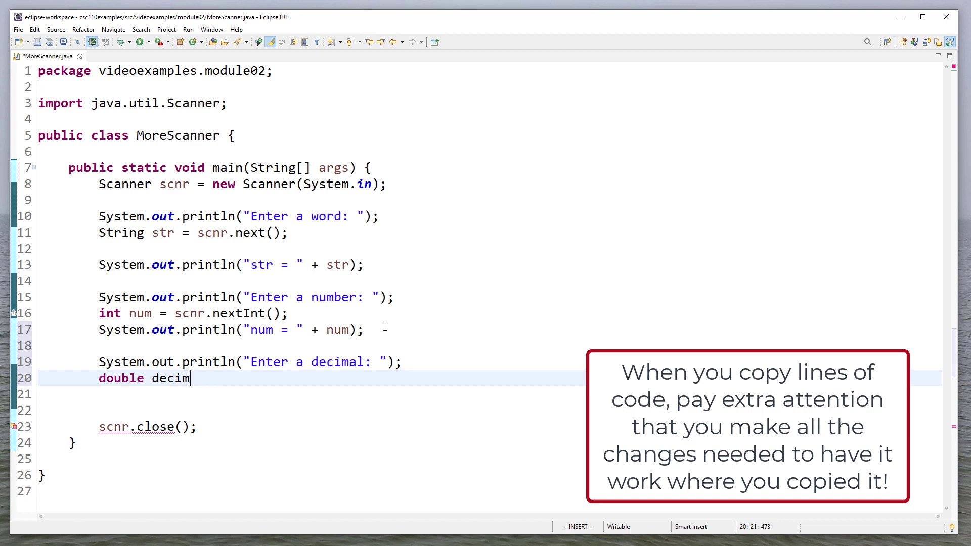
{"action": "type", "text": "al = scnr.nex"}
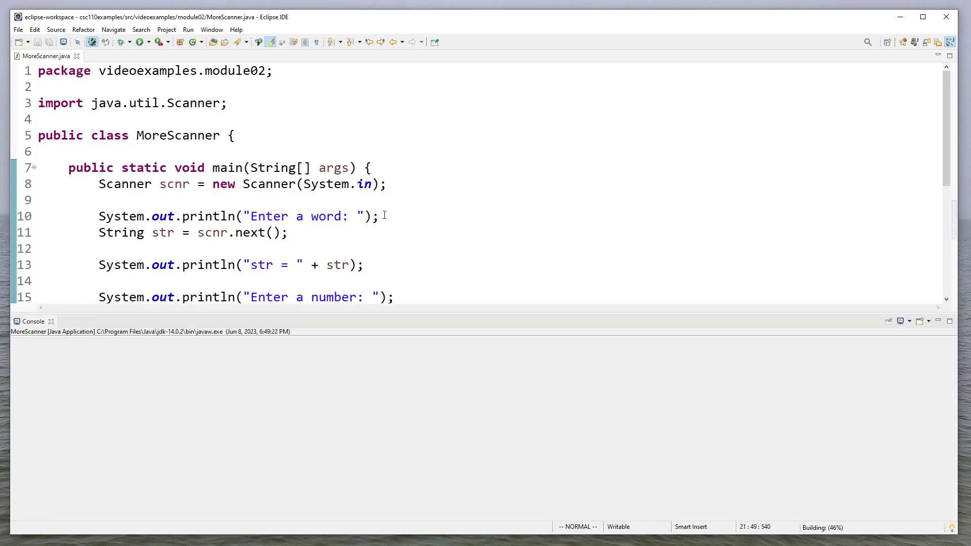
Run the program with inputs Arizona, 17 and 3.14
{"action": "left_click", "coordinate": [141, 41]}
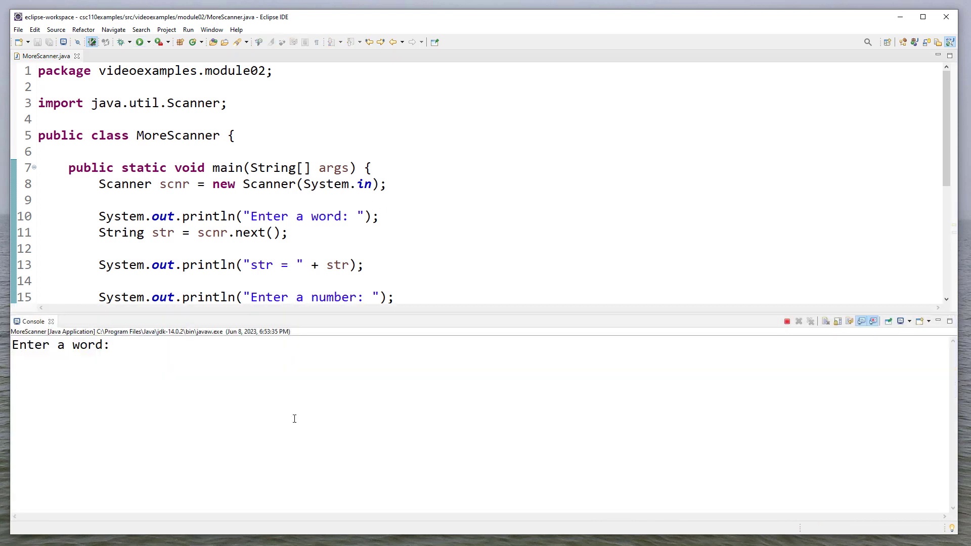
{"action": "type", "text": "Arizona"}
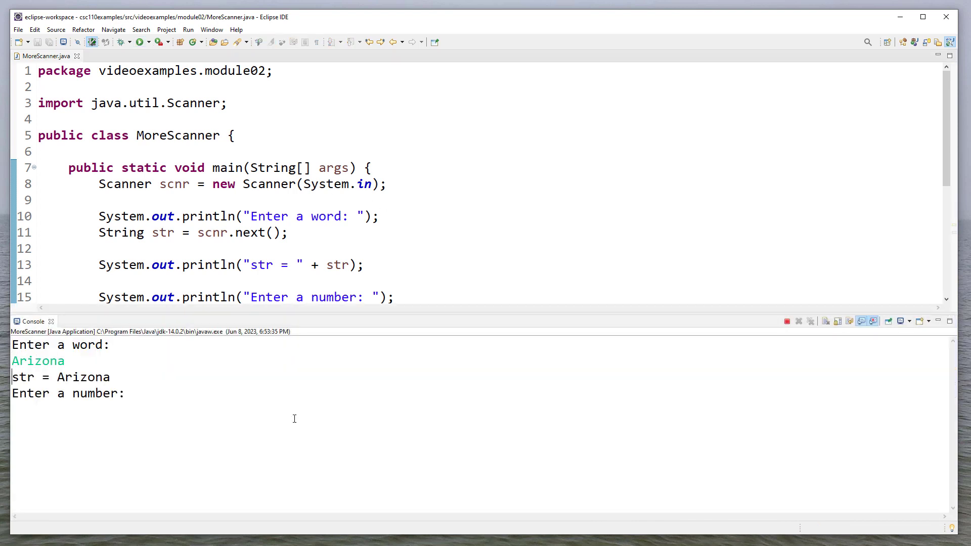
{"action": "type", "text": "17"}
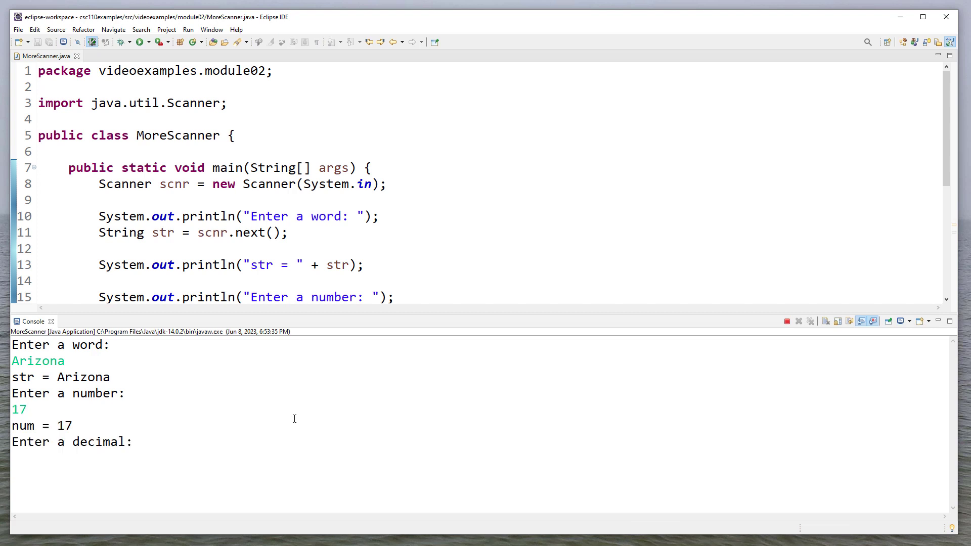
{"action": "type", "text": "3.14"}
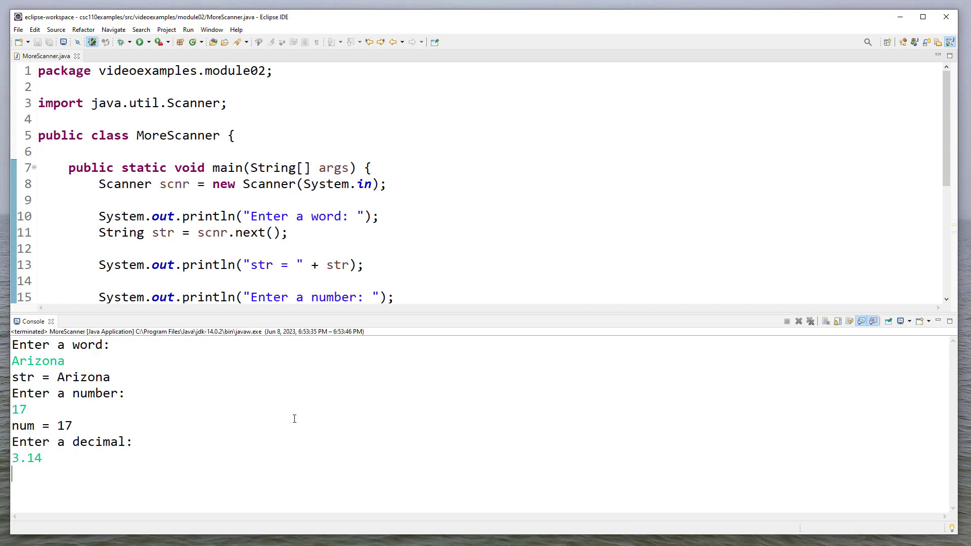
Rerun the program and enter 3432 and 02
{"action": "left_click", "coordinate": [139, 41]}
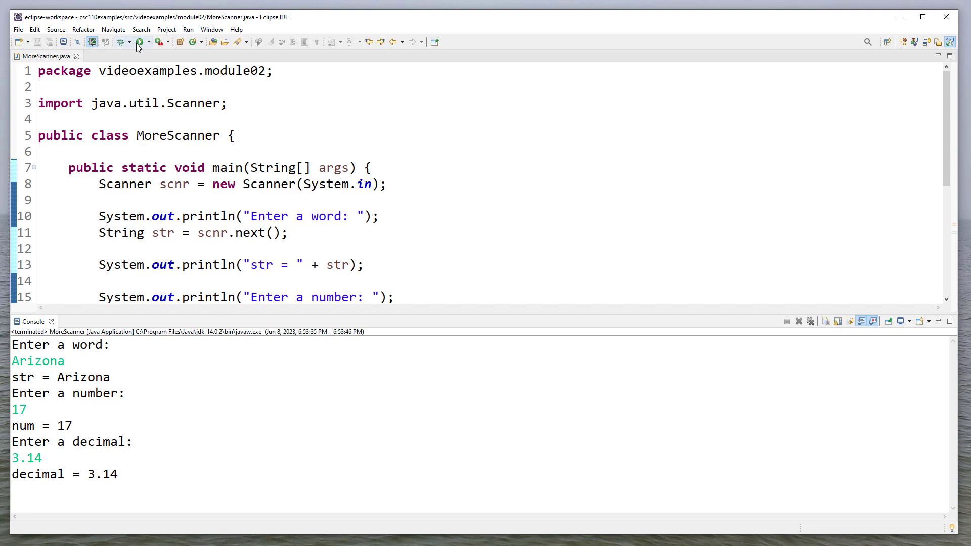
{"action": "left_click", "coordinate": [138, 42]}
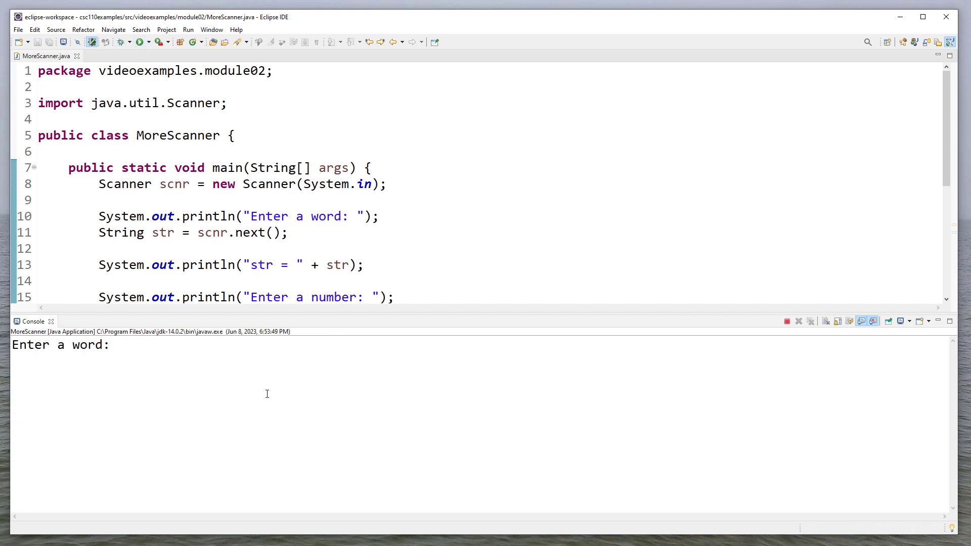
{"action": "type", "text": "3432"}
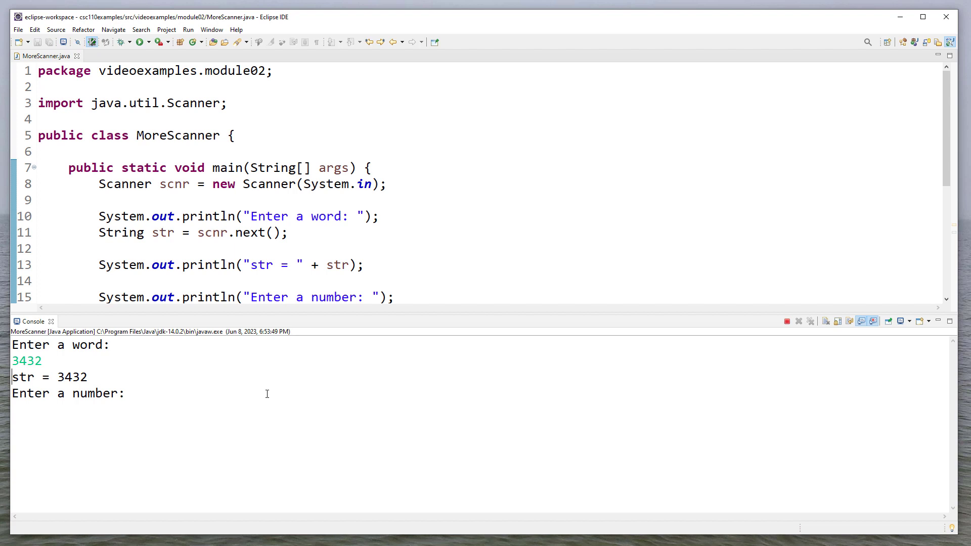
{"action": "type", "text": "02"}
{"action": "type", "text": "System.out.println(\"Enter a "}
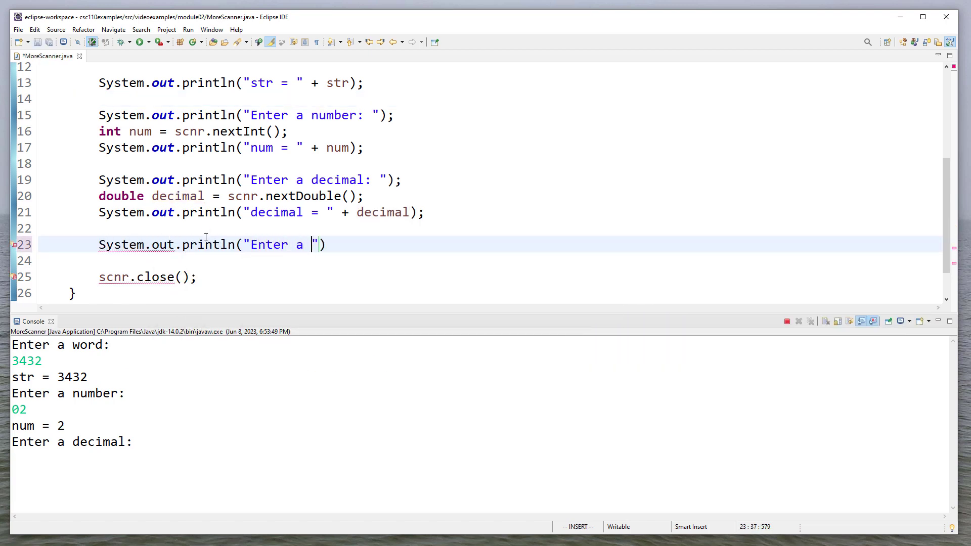
Add a sentence prompt, read and echo the sentence, then run with "Hello, world!"
{"action": "type", "text": "sentence: \");"}
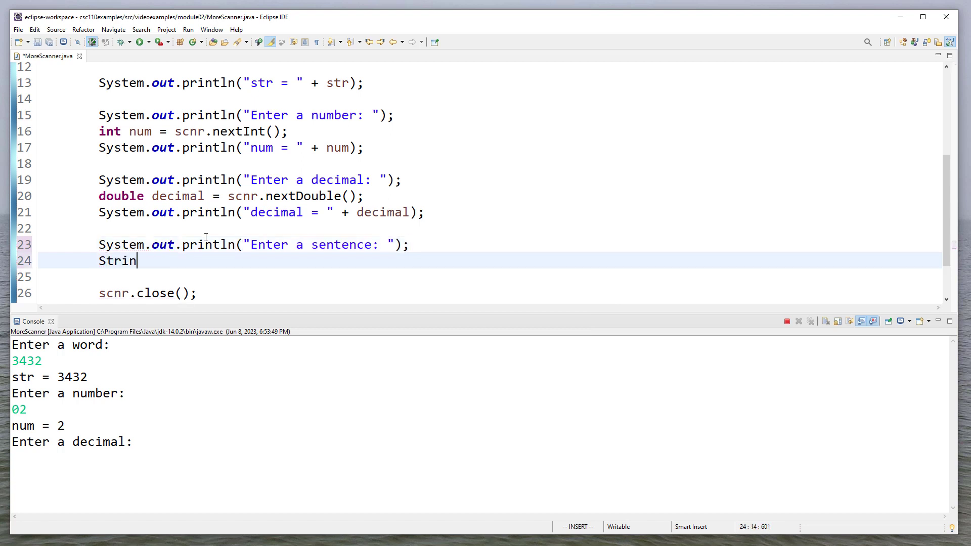
{"action": "type", "text": "g sentence ="}
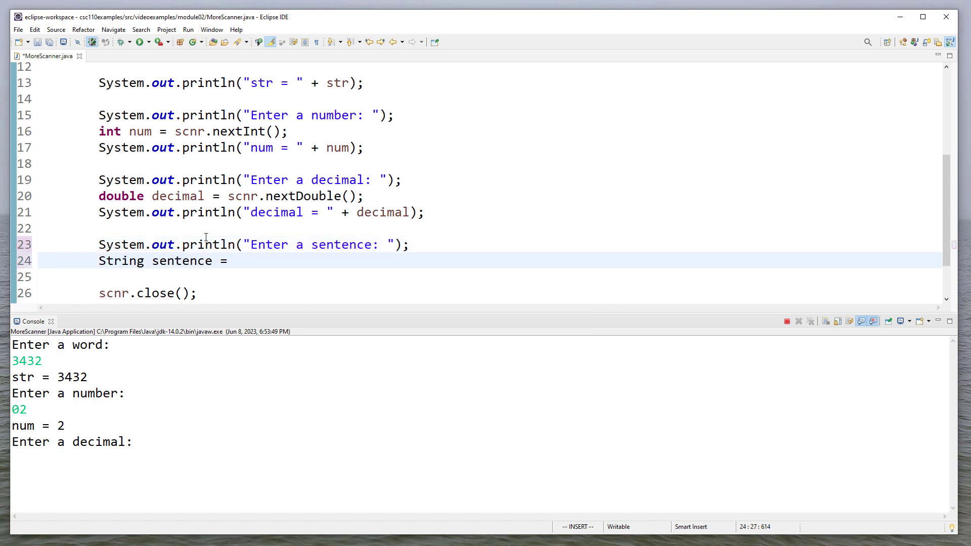
{"action": "type", "text": "scnr.next();"}
{"action": "left_click", "coordinate": [490, 277]}
{"action": "type", "text": "System.out.prin"}
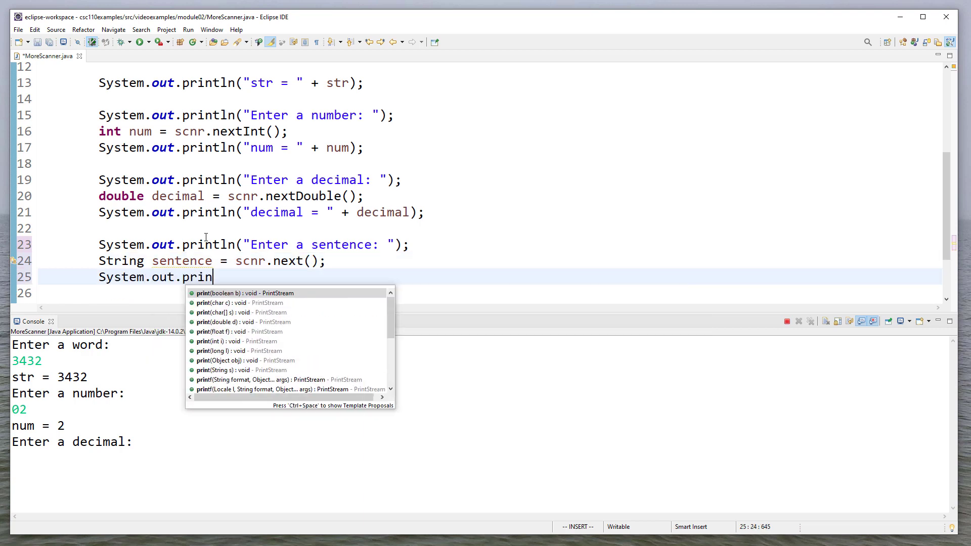
{"action": "type", "text": "tln(\"sentence = \" + sentence);"}
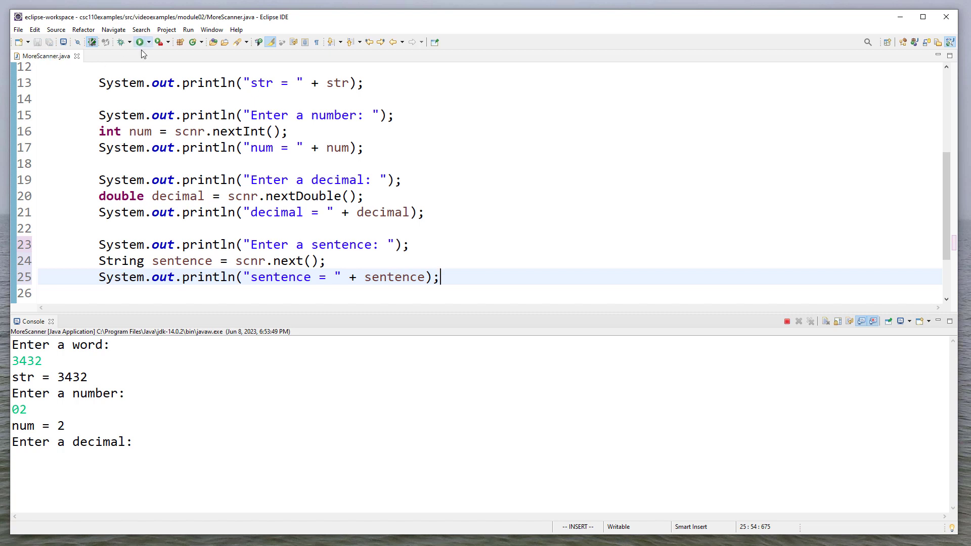
{"action": "left_click", "coordinate": [142, 41]}
{"action": "type", "text": "1.999"}
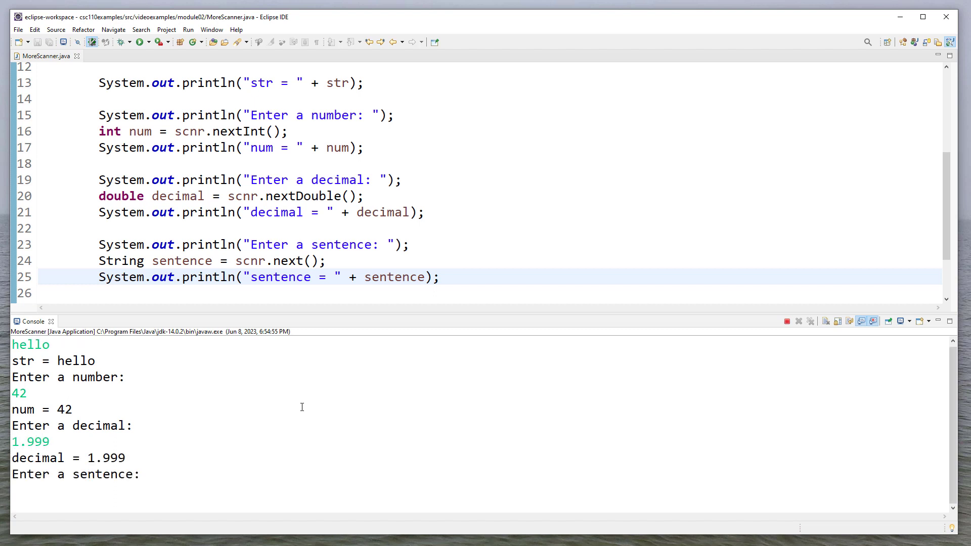
{"action": "type", "text": "Hello, world!"}
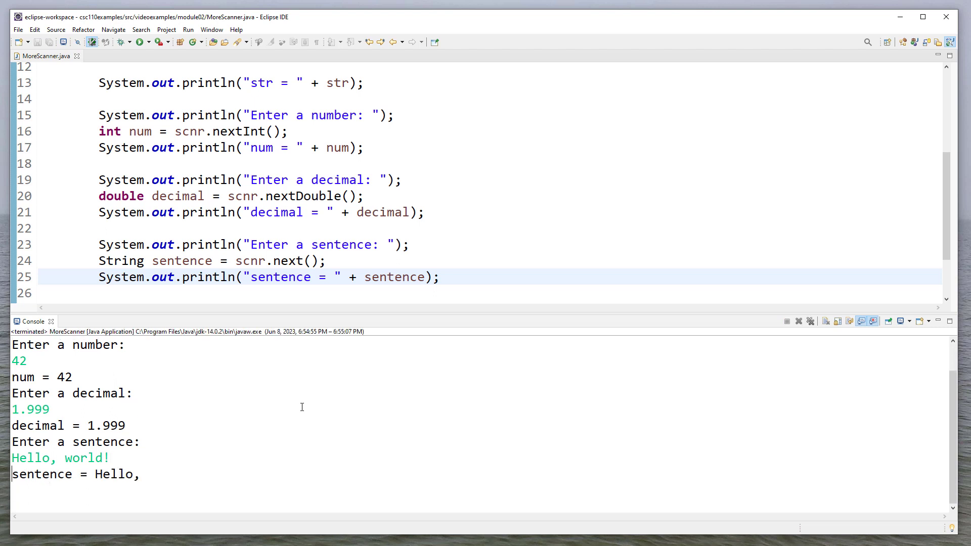
{"action": "mouse_move", "coordinate": [223, 369]}
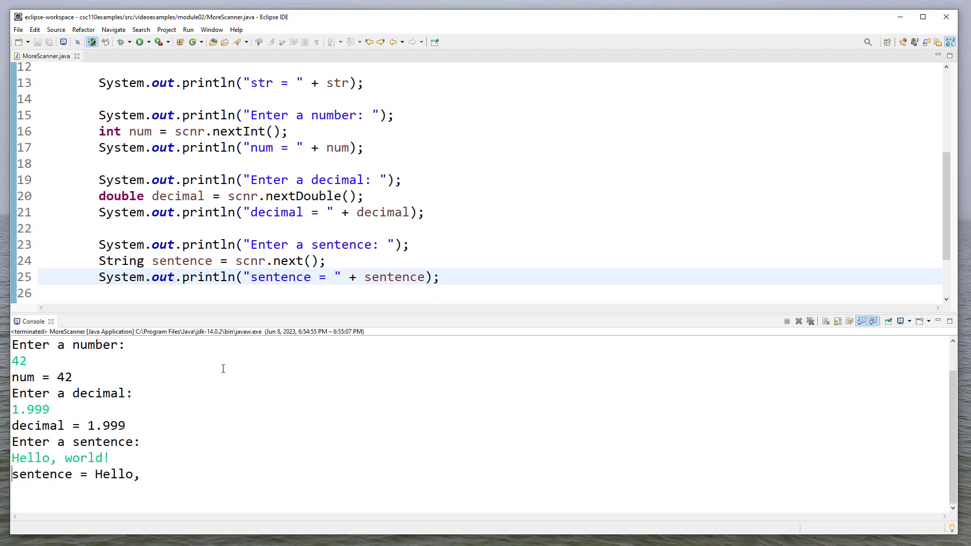
{"action": "mouse_move", "coordinate": [562, 221]}
{"action": "type", "text": "c"}
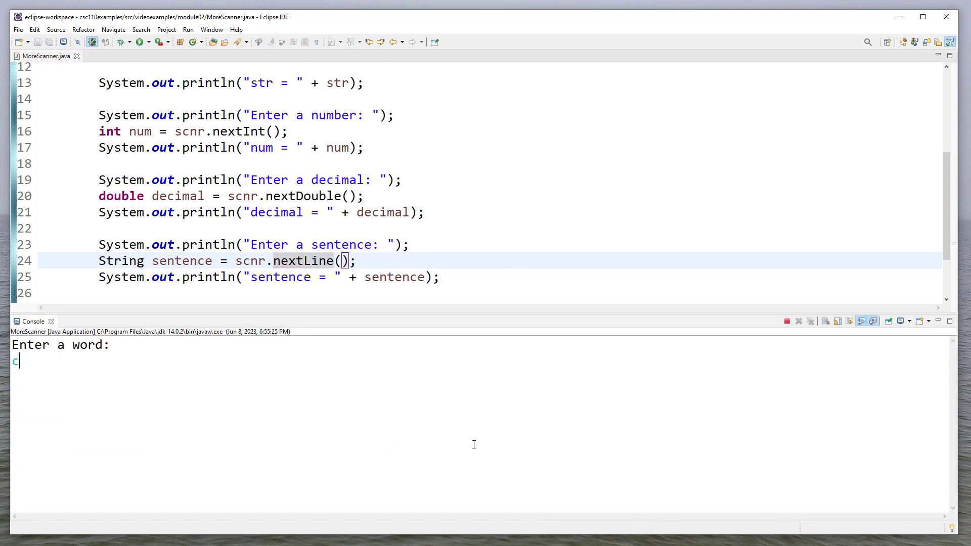
Switch the sentence read to nextLine(), rerun, and add a blank line after the decimal echo
{"action": "type", "text": "handler"}
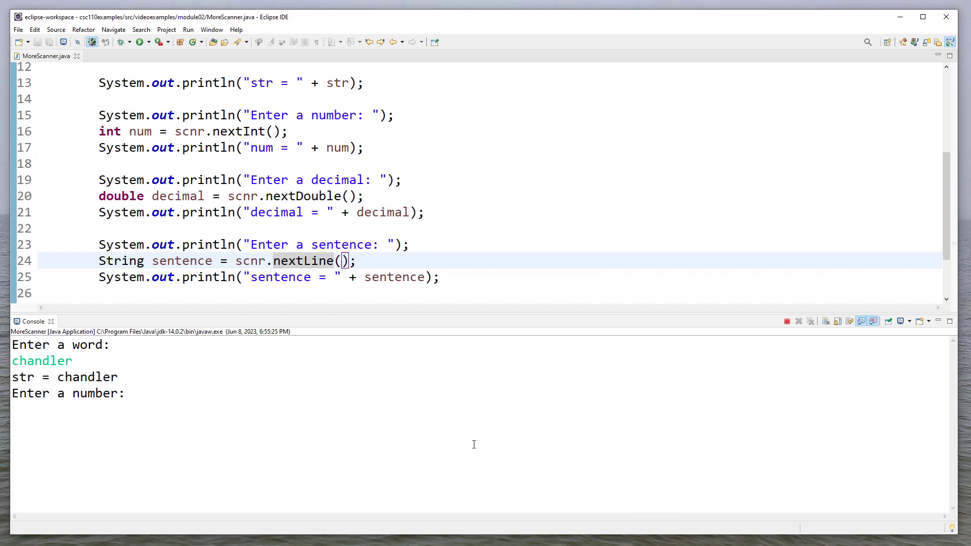
{"action": "type", "text": "10"}
{"action": "type", "text": "3.14"}
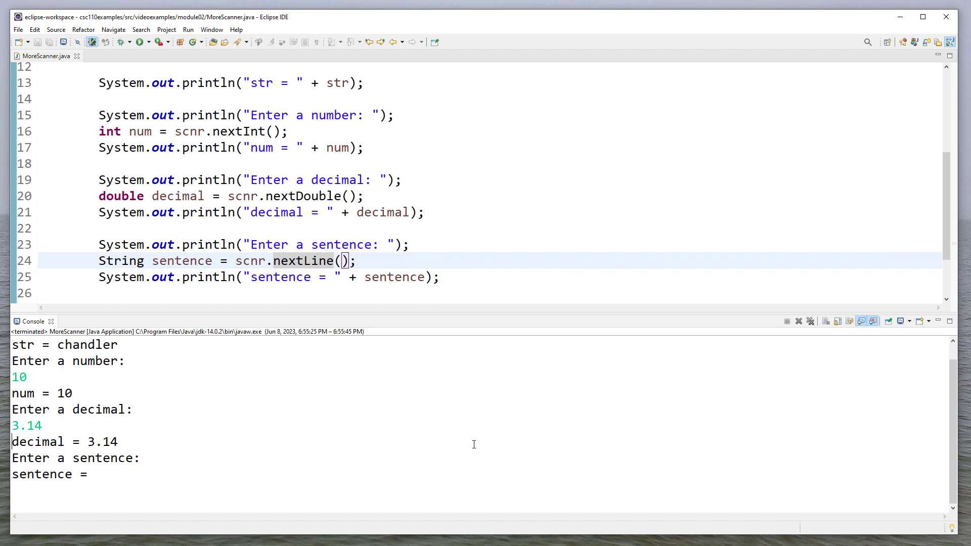
{"action": "mouse_move", "coordinate": [365, 271]}
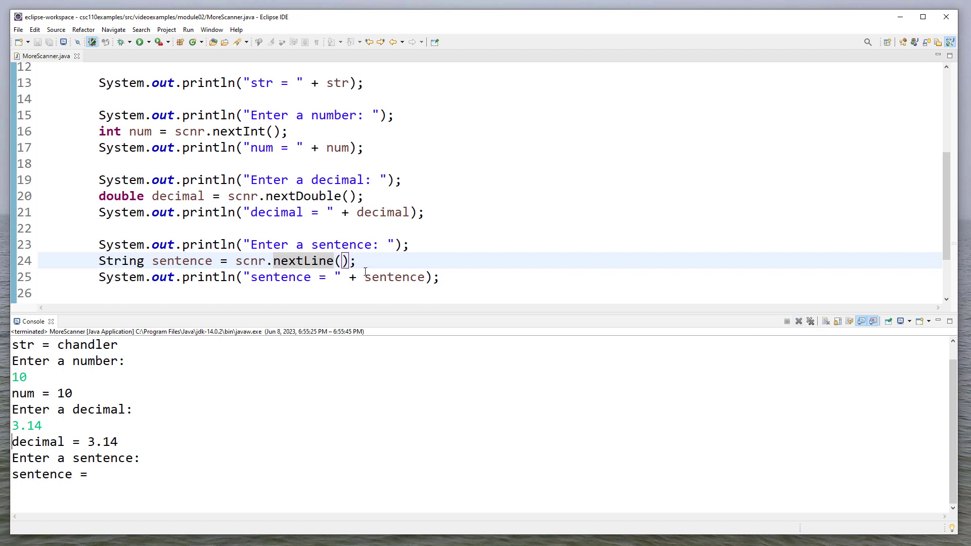
{"action": "mouse_move", "coordinate": [303, 260]}
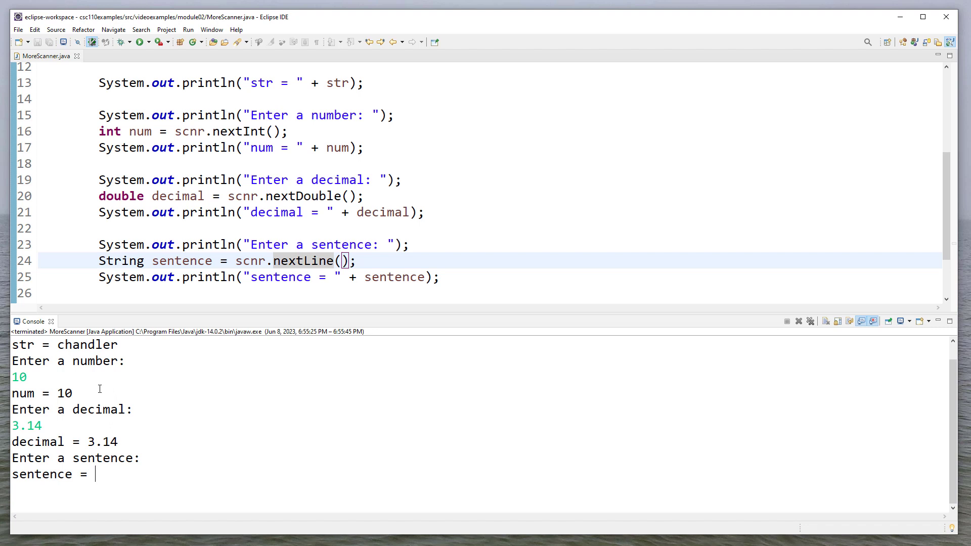
{"action": "double_click", "coordinate": [26, 425]}
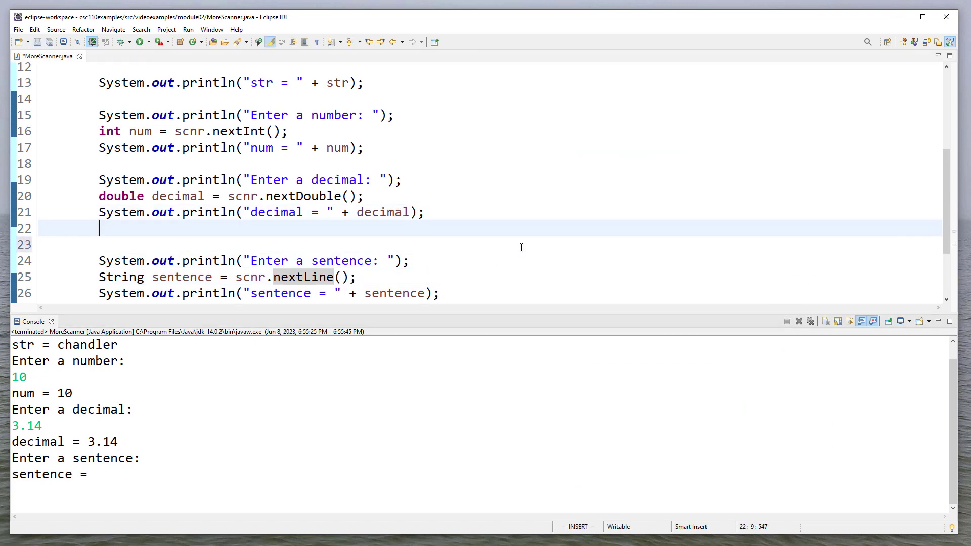
Add scnr.nextLine() before the sentence prompt and rerun with java, 8, 1.234, Hello, world!
{"action": "type", "text": "scnr.nextLine();"}
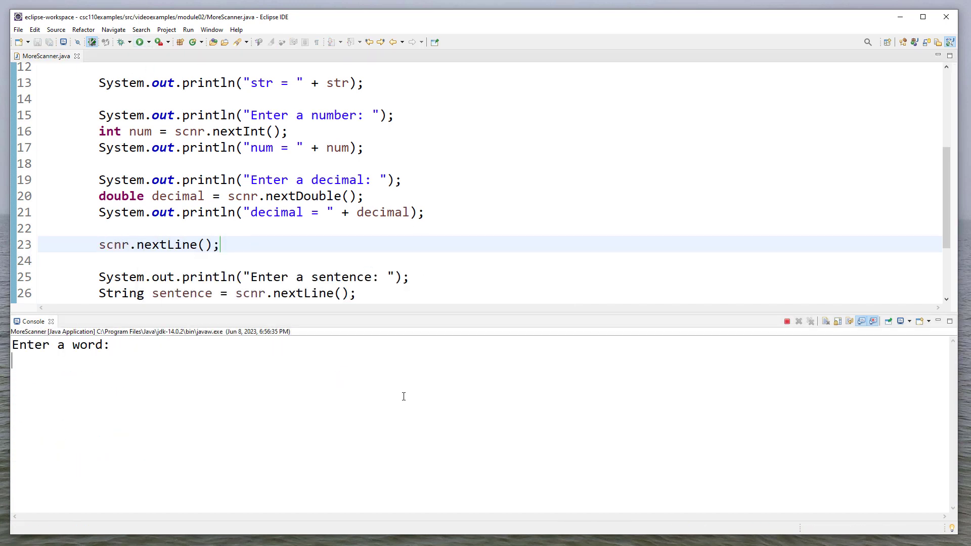
{"action": "type", "text": "java"}
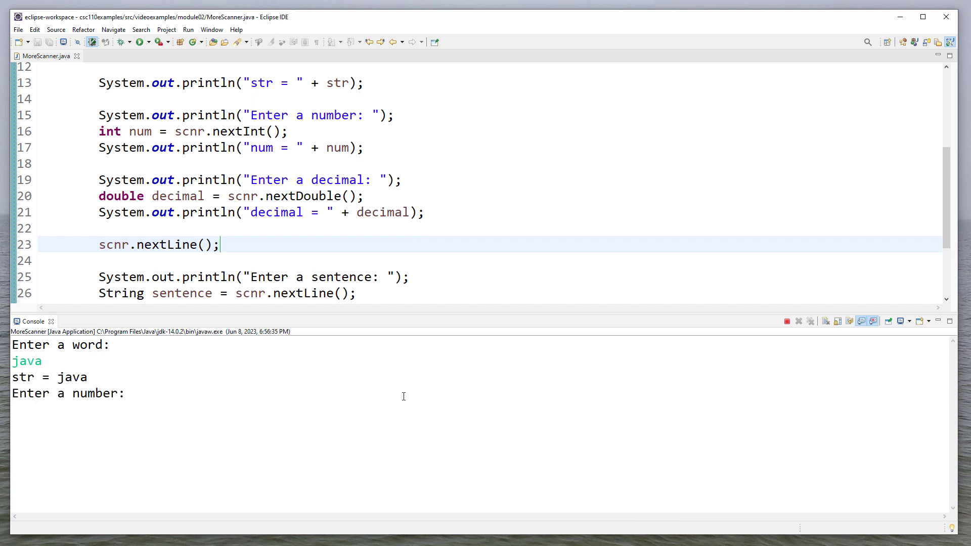
{"action": "type", "text": "8"}
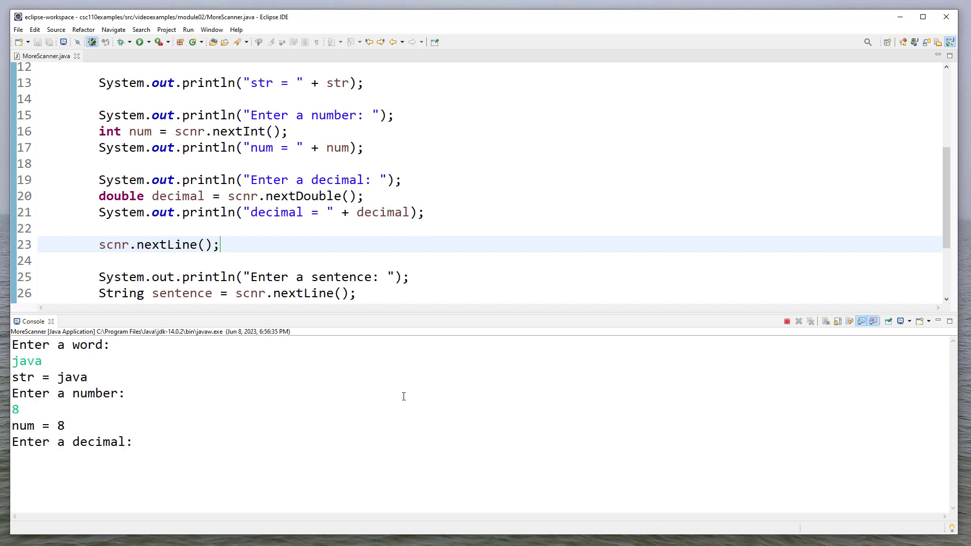
{"action": "type", "text": "1.234"}
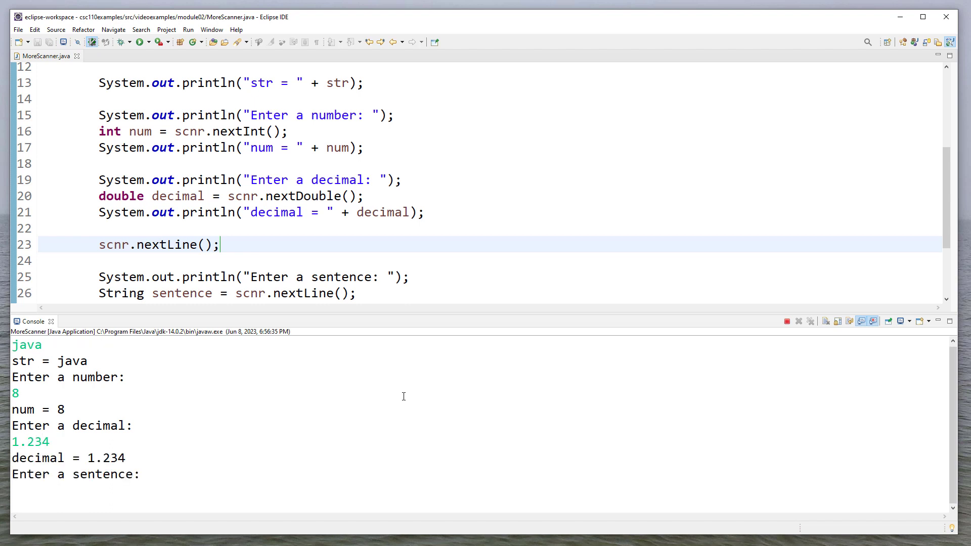
{"action": "type", "text": "Hello, world!"}
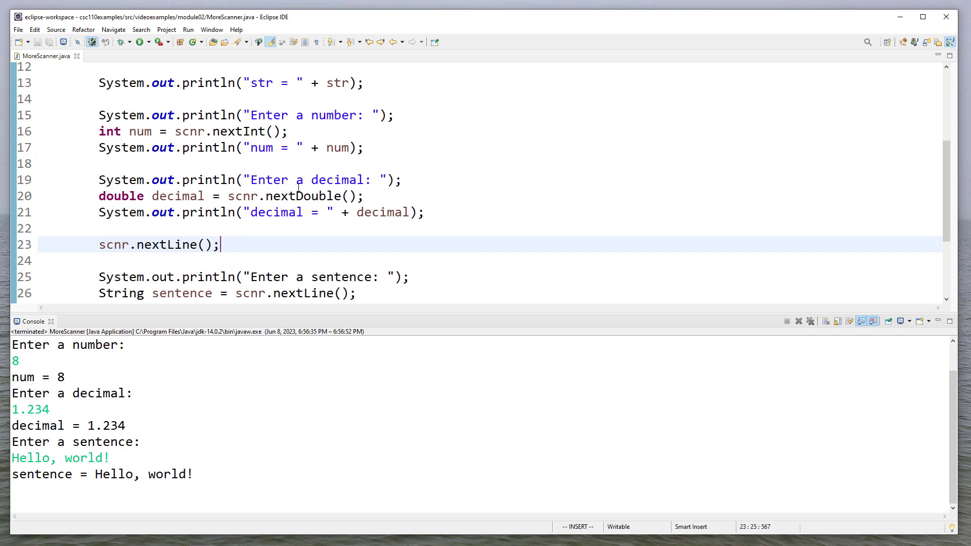
Select the scnr.nextLine(); line to copy it below the num println
{"action": "scroll", "scroll_direction": "up", "scroll_amount": 3}
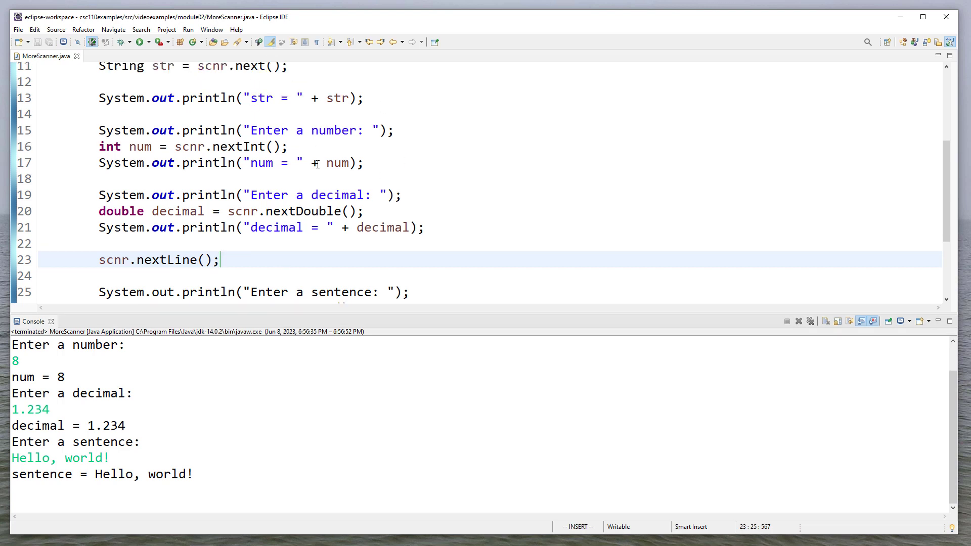
{"action": "mouse_move", "coordinate": [254, 146]}
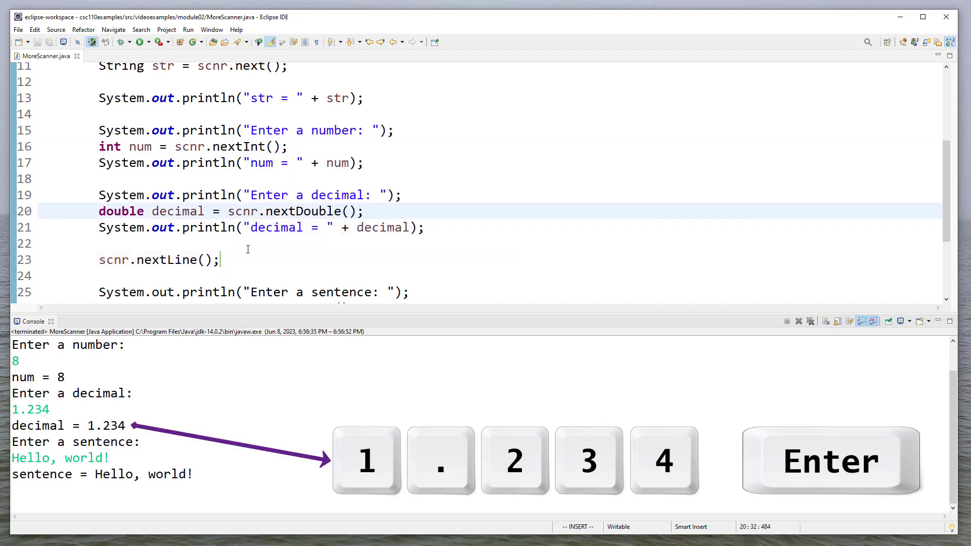
{"action": "double_click", "coordinate": [159, 260]}
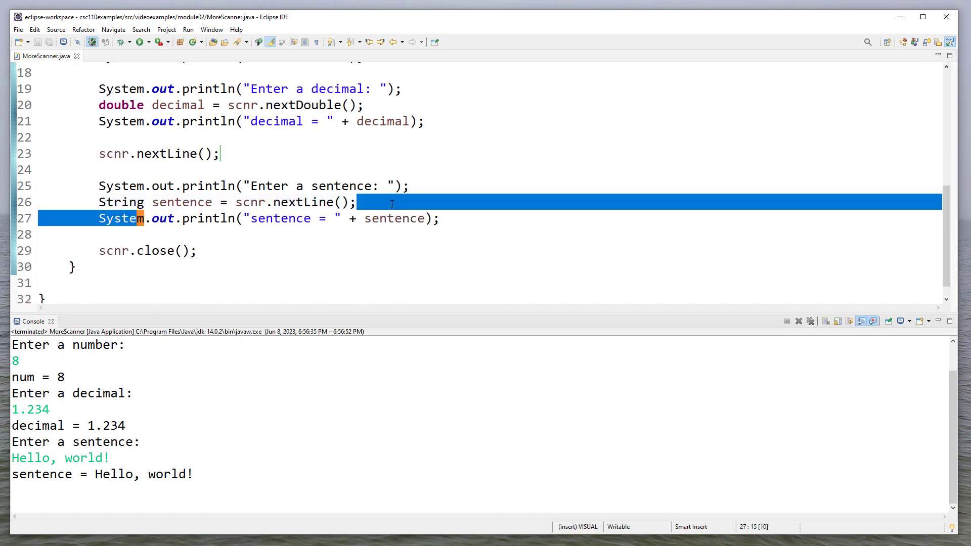
{"action": "mouse_move", "coordinate": [491, 208]}
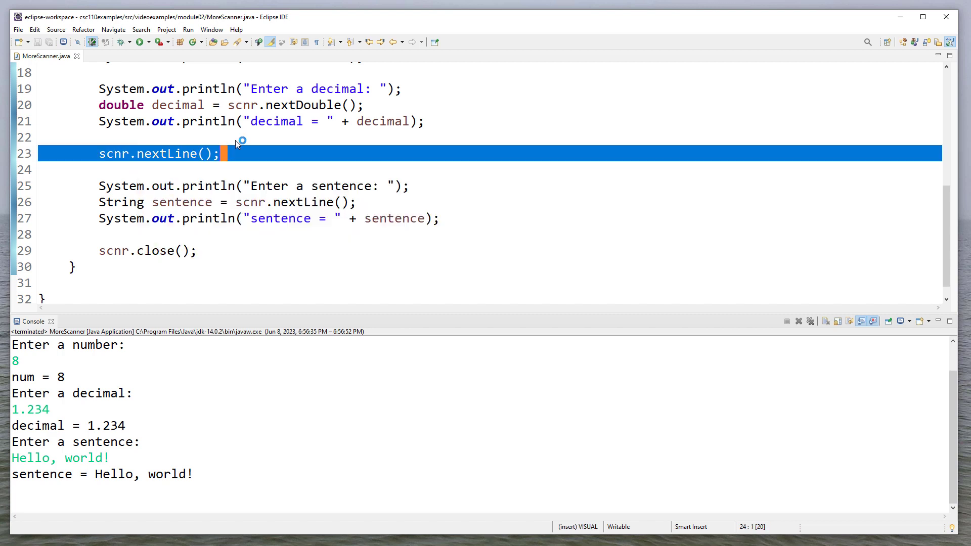
{"action": "mouse_move", "coordinate": [270, 147]}
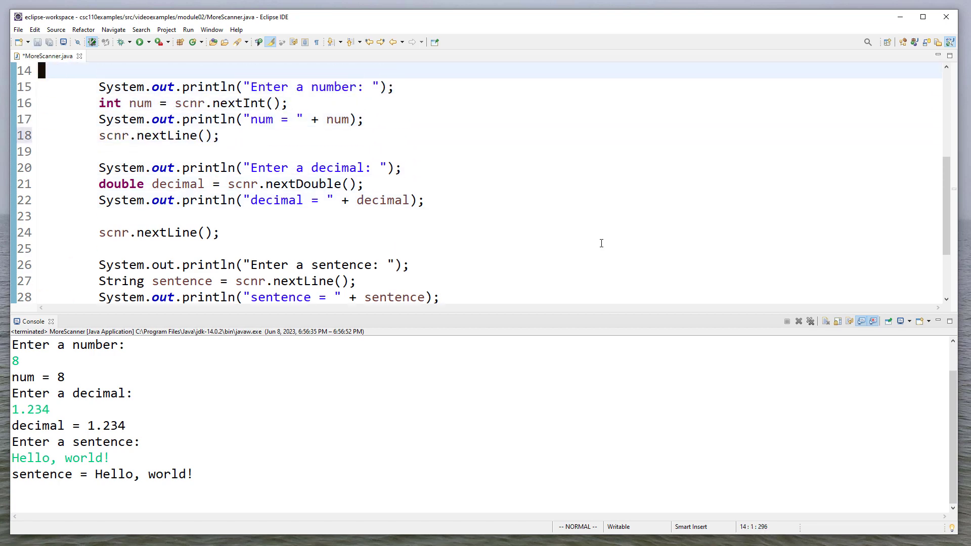
Rerun MoreScanner with nextLine() placed after the word and number reads
{"action": "scroll", "scroll_direction": "up", "scroll_amount": 3}
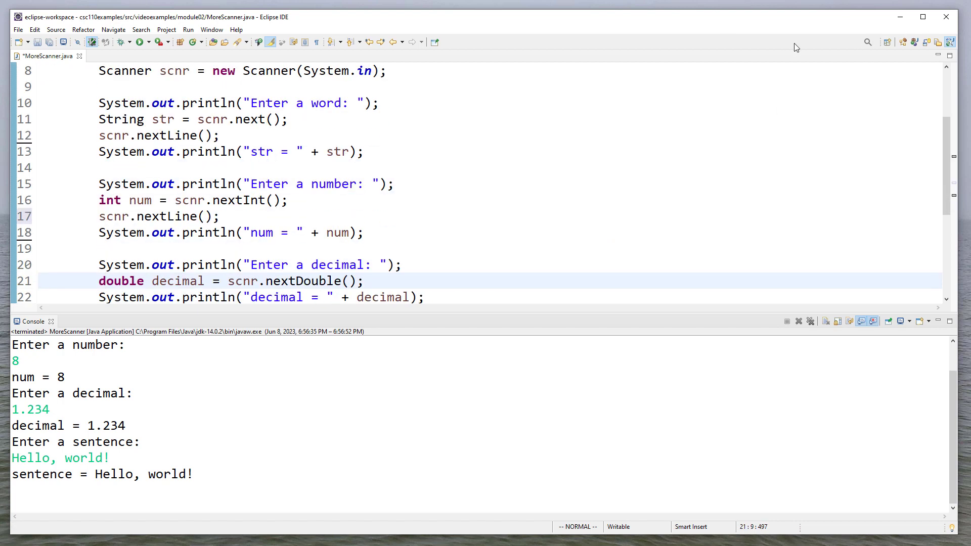
{"action": "left_click", "coordinate": [138, 41]}
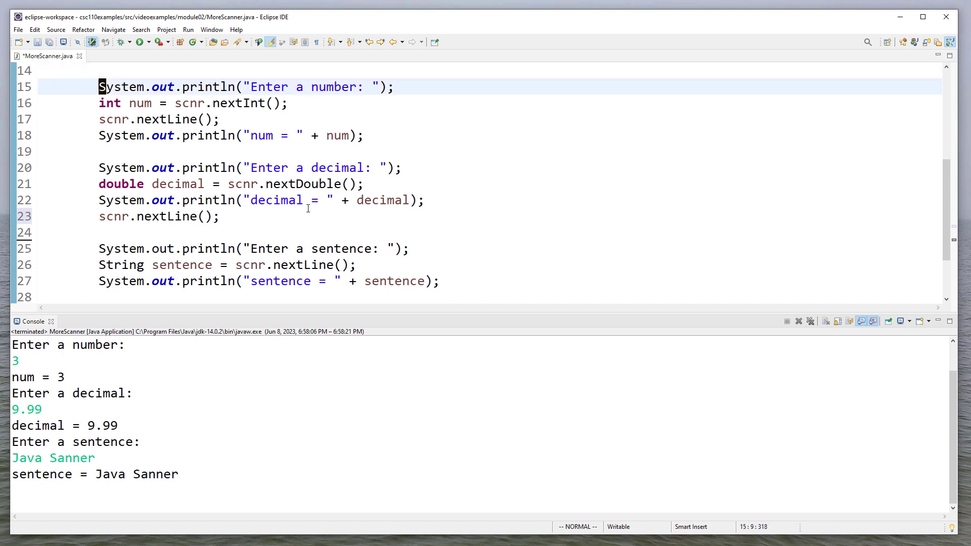
Save, run MoreScanner, and enter the word Programmer followed by 8 9
{"action": "type", "text": ":w"}
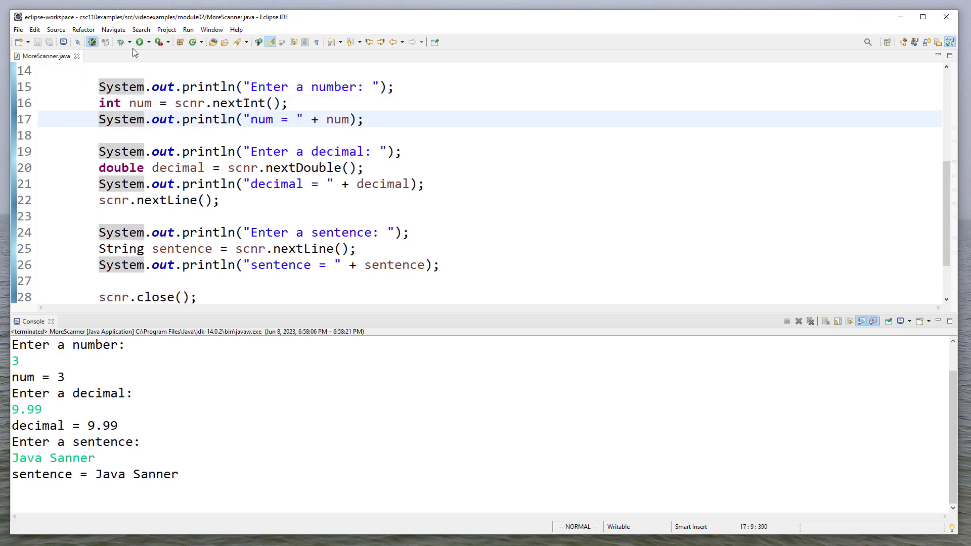
{"action": "left_click", "coordinate": [137, 41]}
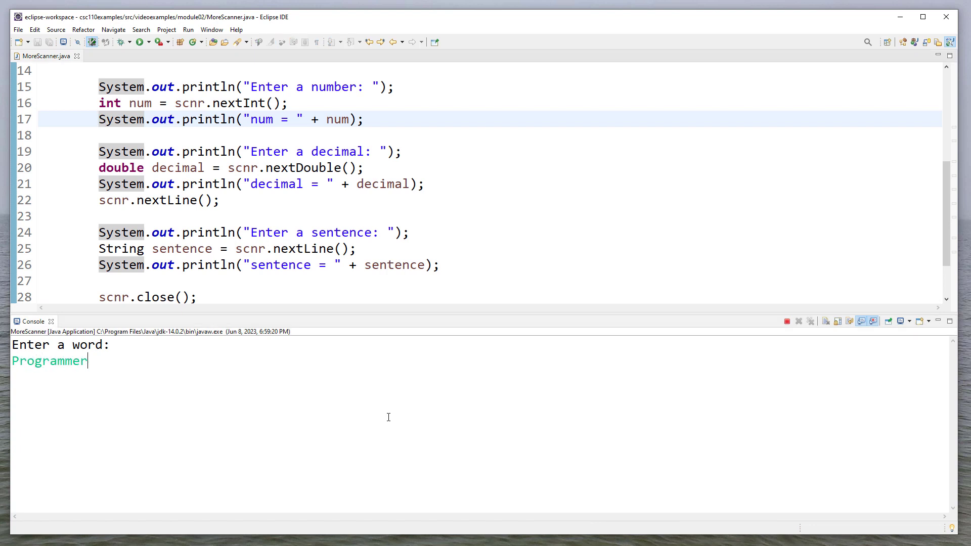
{"action": "key", "text": "Return"}
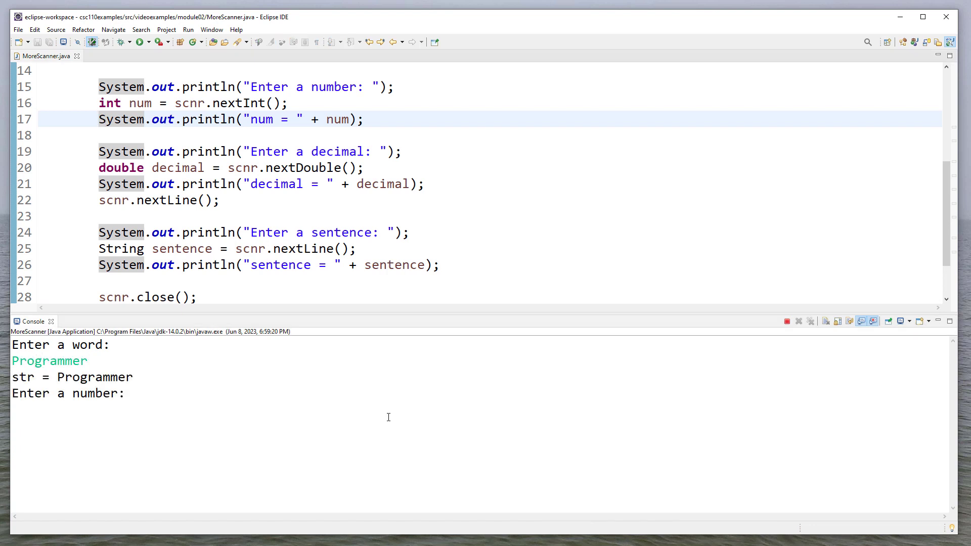
{"action": "type", "text": "8 9"}
{"action": "type", "text": "scnr.nextLine();"}
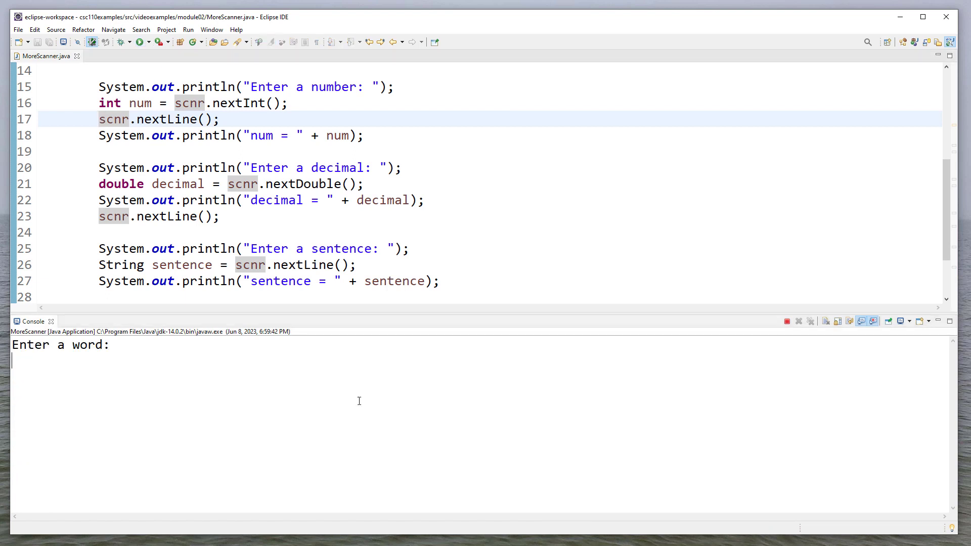
Enter NASA and the number line 10 3.14 in the Console
{"action": "type", "text": "NASA"}
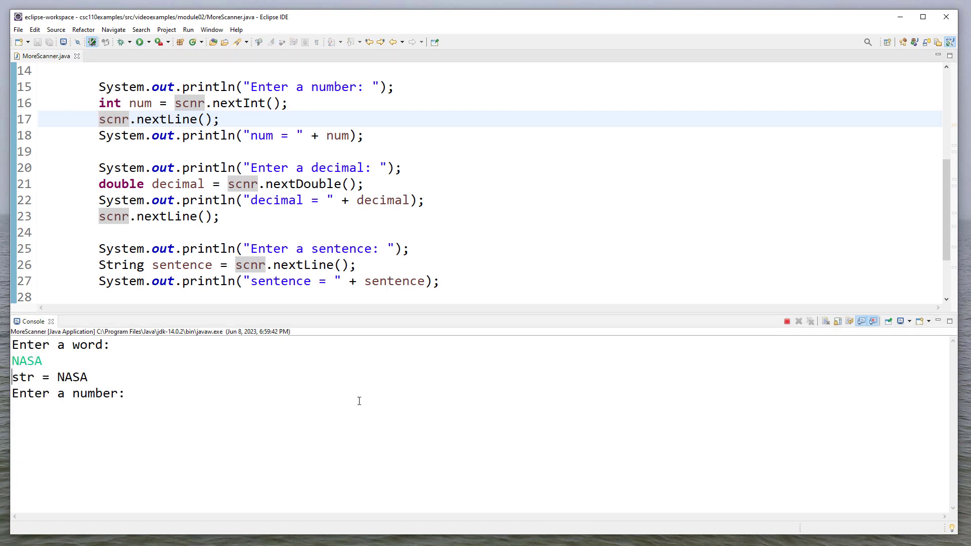
{"action": "type", "text": "10 3.14"}
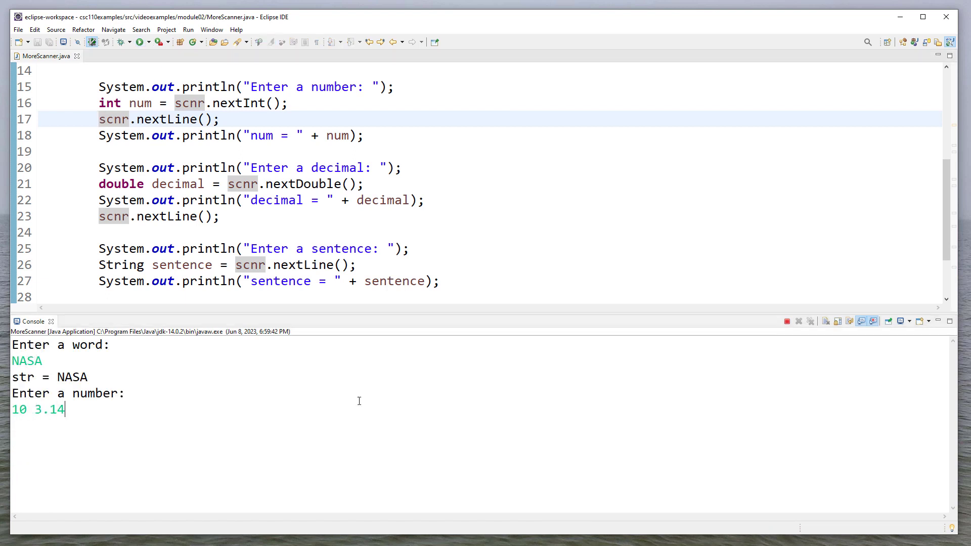
{"action": "key", "text": "Return"}
{"action": "type", "text": "Clean up your input!"}
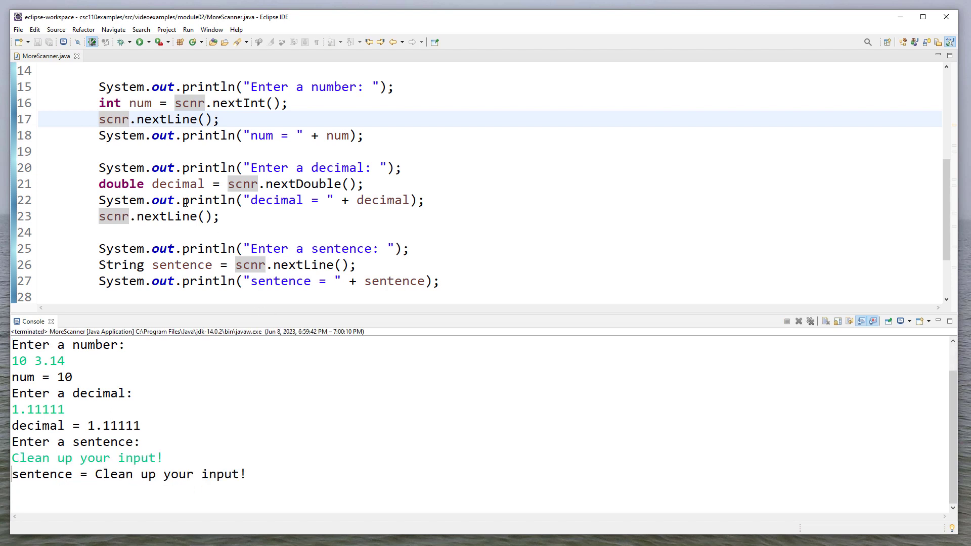
{"action": "mouse_move", "coordinate": [296, 183]}
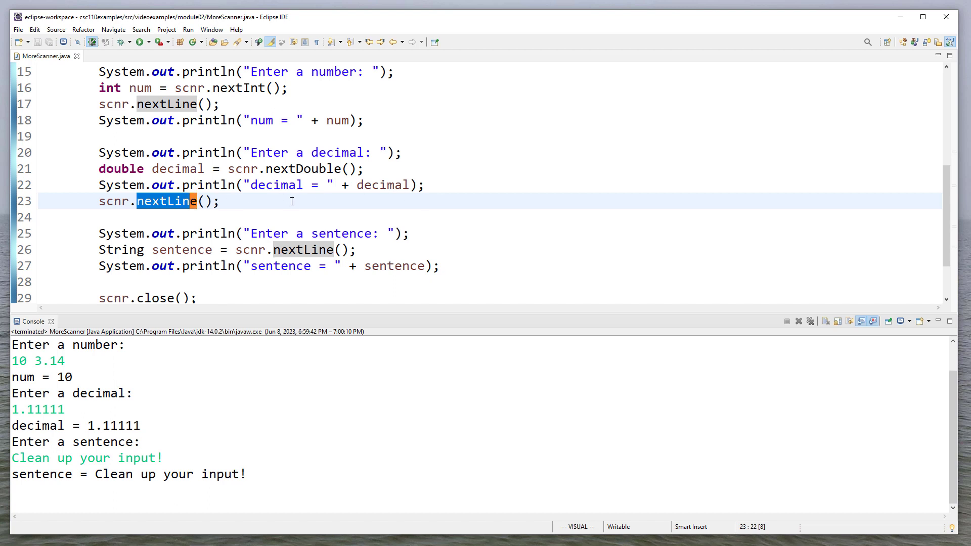
{"action": "scroll", "scroll_direction": "down", "scroll_amount": 3}
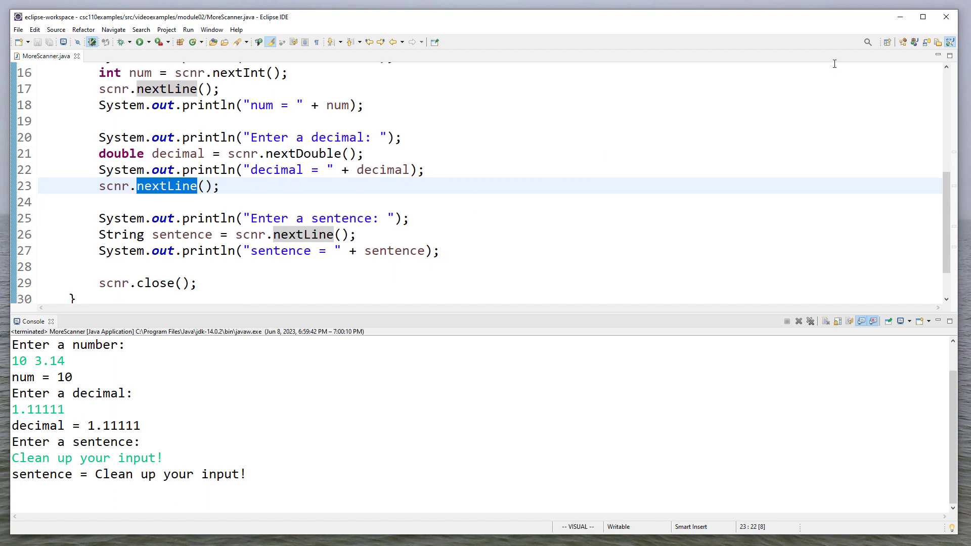